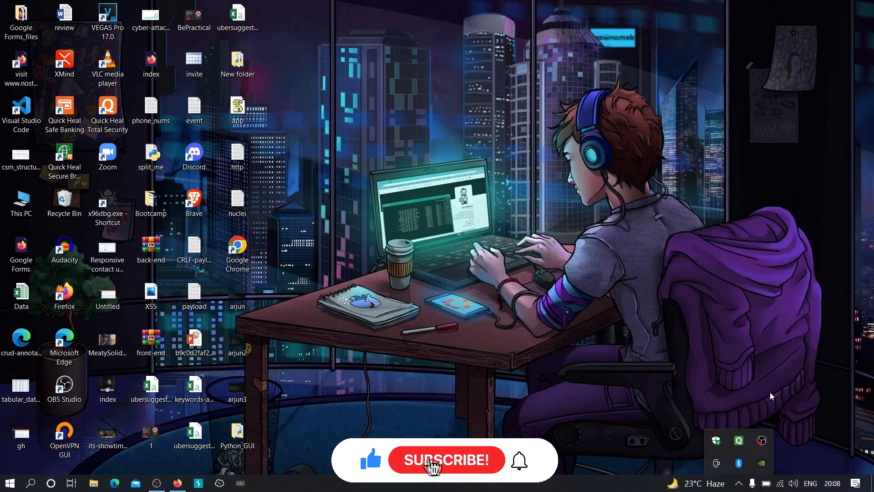
# Bring the Firefox window with the BePractical home page to the front
pyautogui.click(445, 459)
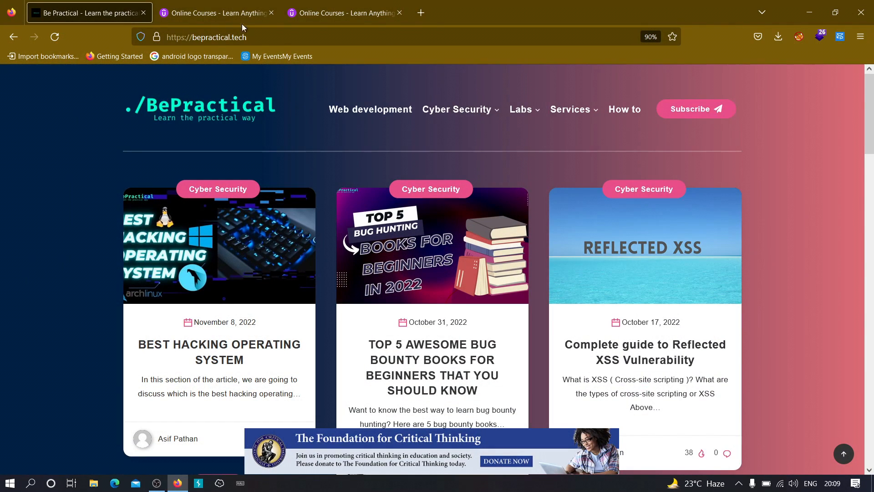
# View the Udemy course search results and close the extra Udemy search tab
pyautogui.click(216, 12)
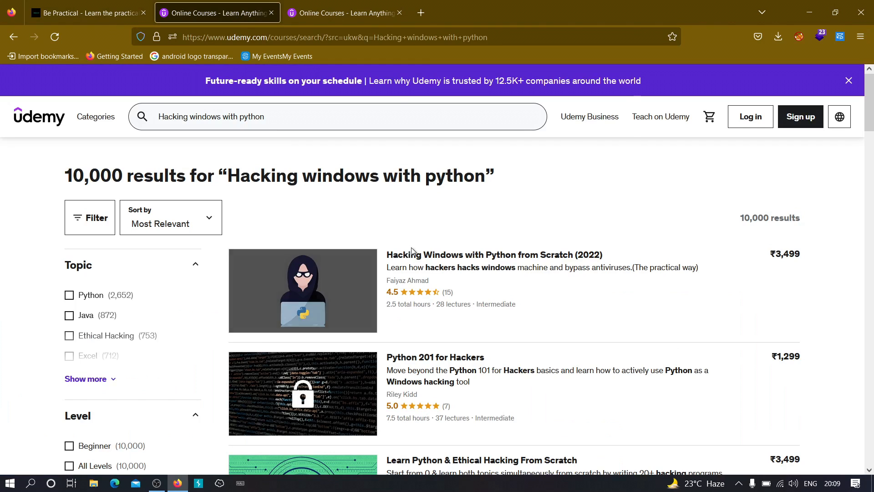
pyautogui.moveTo(695, 201)
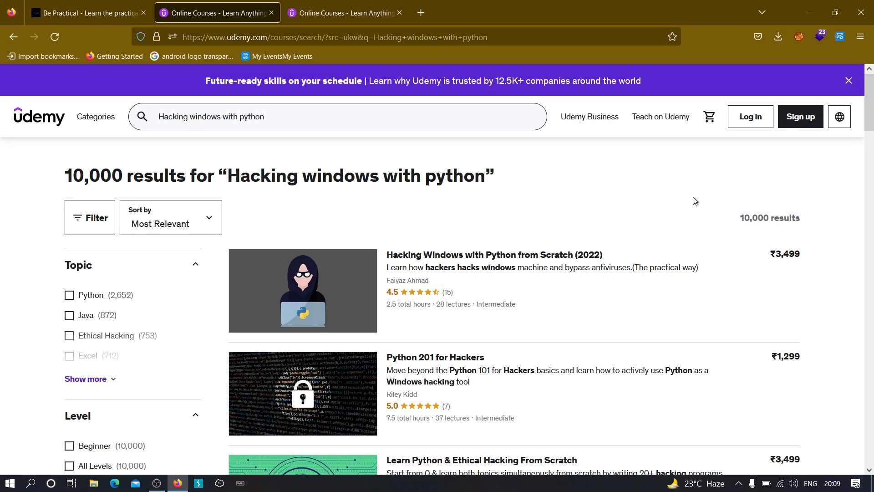
pyautogui.moveTo(345, 13)
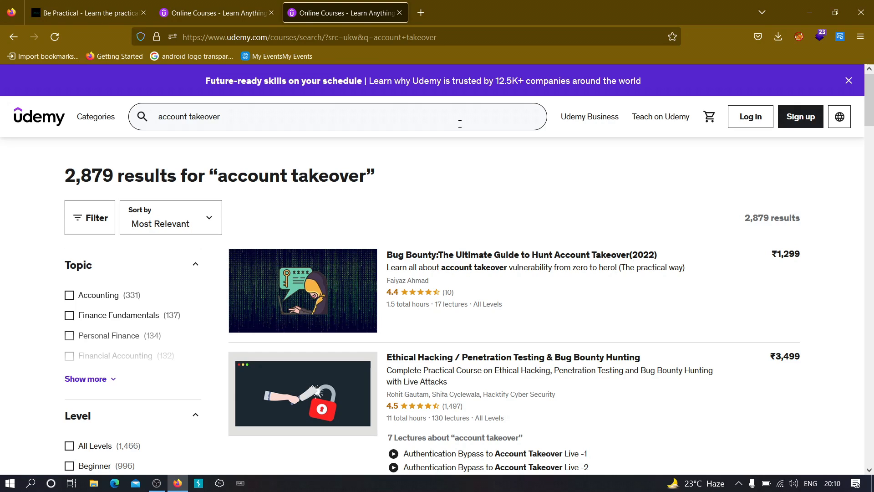
pyautogui.moveTo(357, 106)
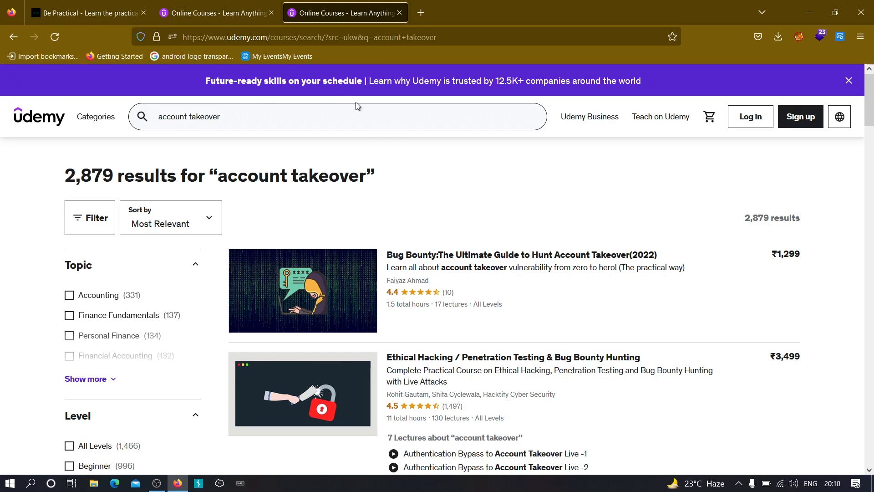
pyautogui.click(399, 12)
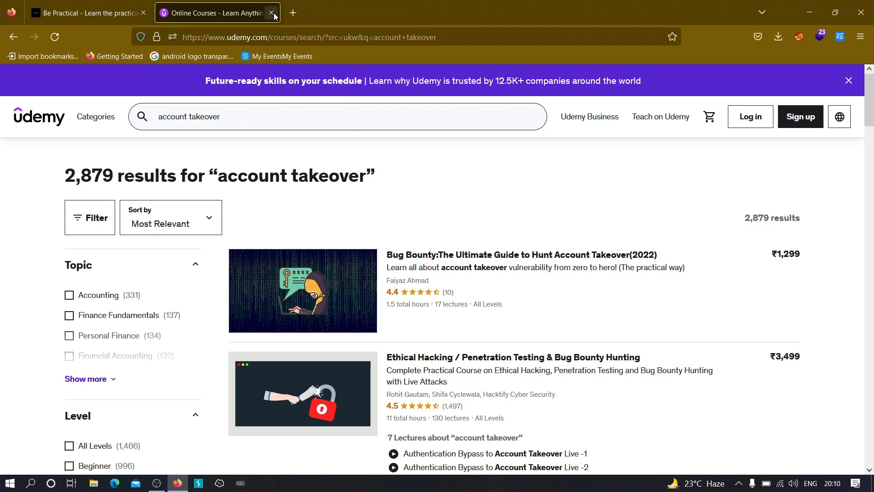
# Close the last Udemy tab and open the Account Takeover Labs page from the Labs menu
pyautogui.click(270, 12)
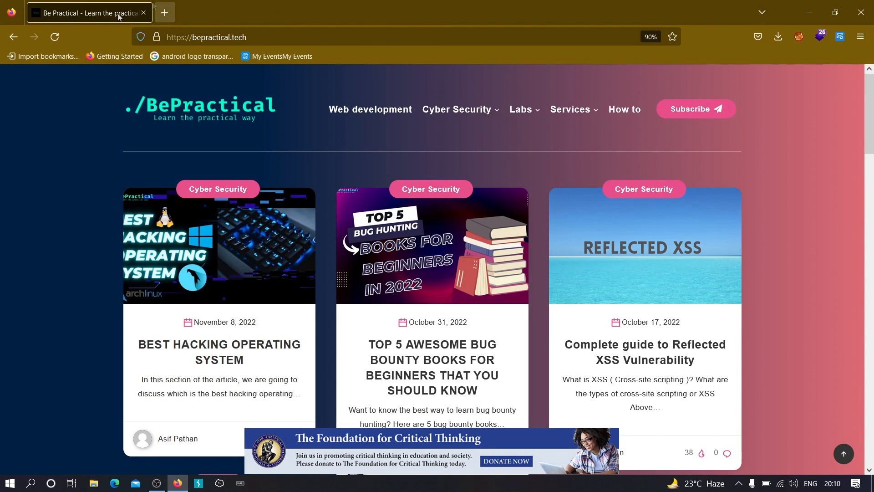
pyautogui.moveTo(241, 139)
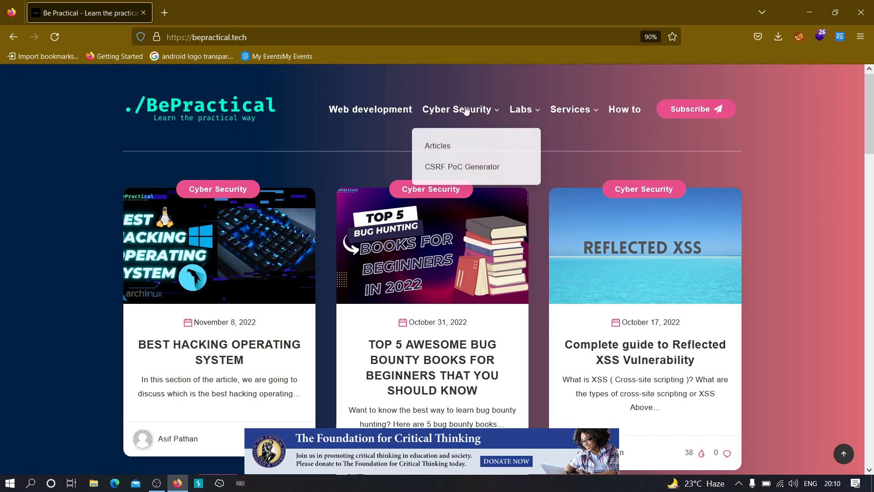
pyautogui.moveTo(532, 68)
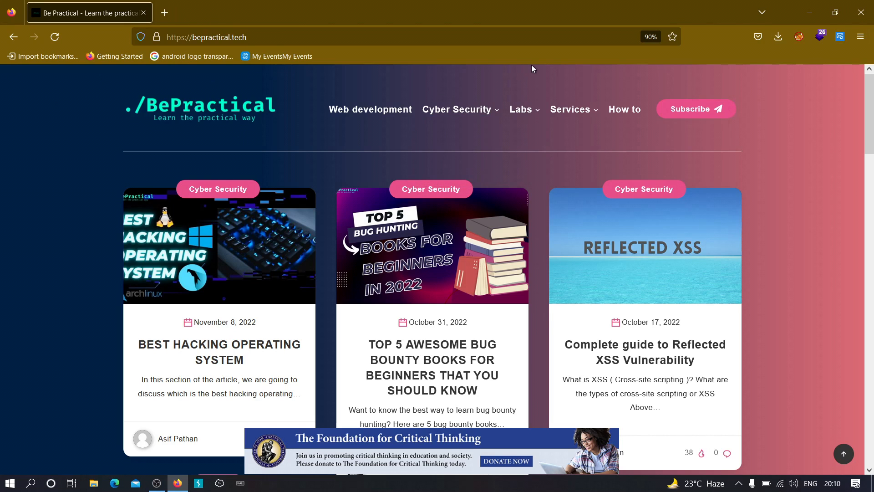
pyautogui.click(521, 109)
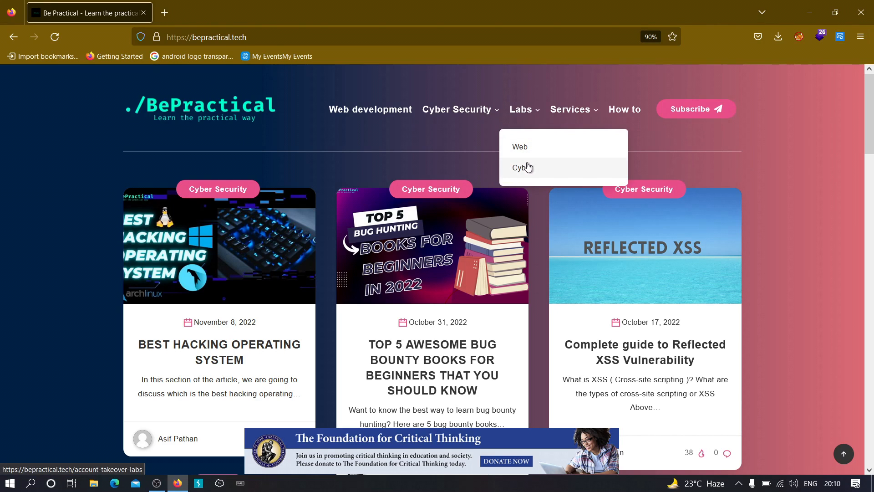
pyautogui.moveTo(519, 146)
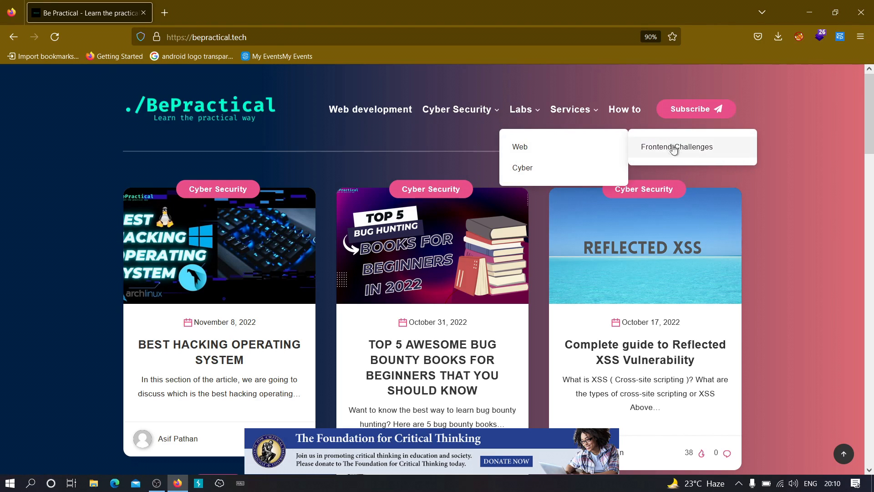
pyautogui.moveTo(672, 158)
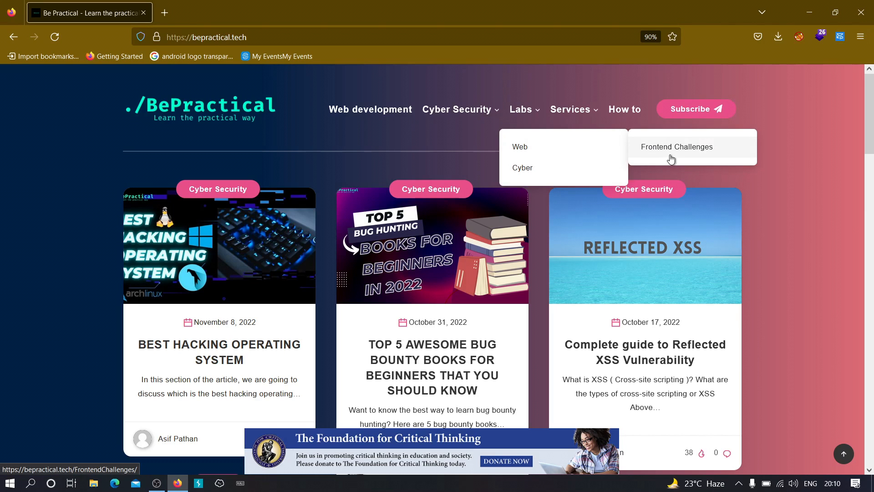
pyautogui.moveTo(542, 185)
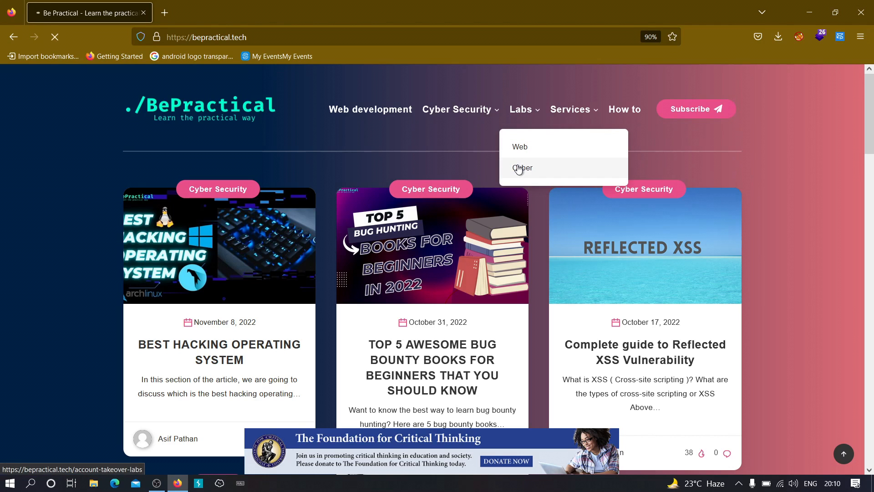
pyautogui.click(522, 169)
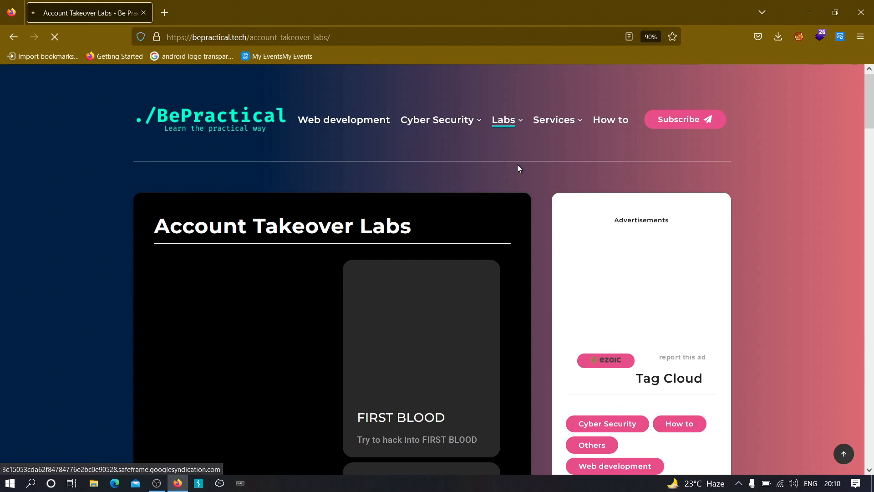
# Scroll through the listed labs (FIRST BLOOD, MYSTRY, HUNTER, CYBORG) and back to the top
pyautogui.scroll(-3)
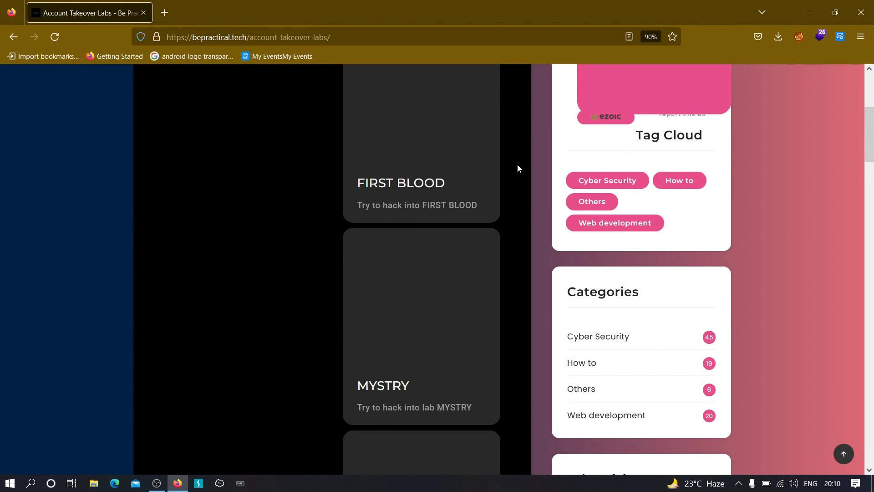
pyautogui.scroll(-3)
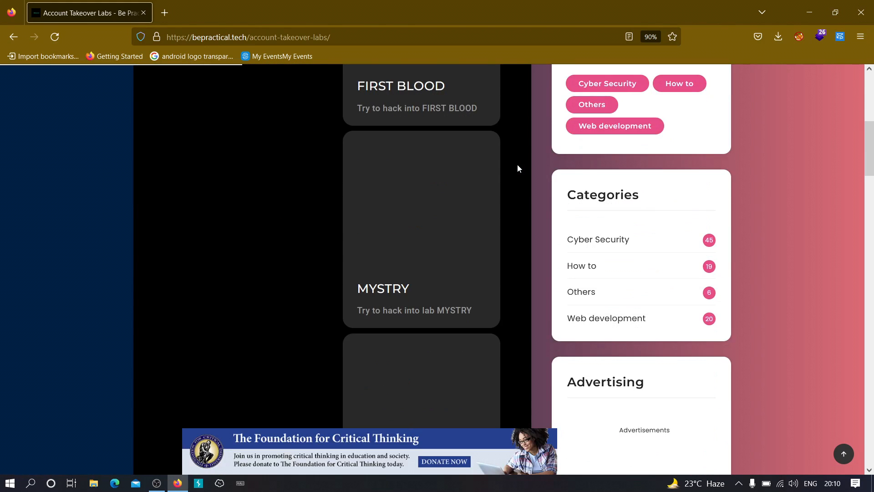
pyautogui.scroll(-3)
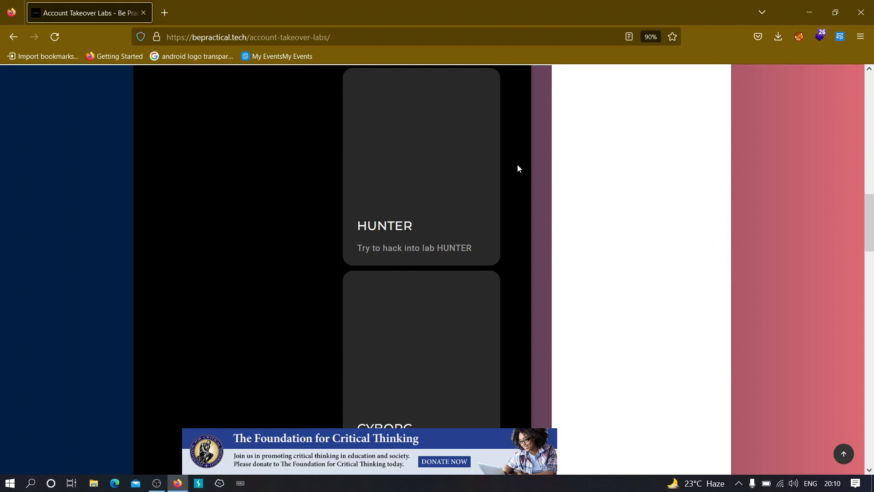
pyautogui.scroll(3)
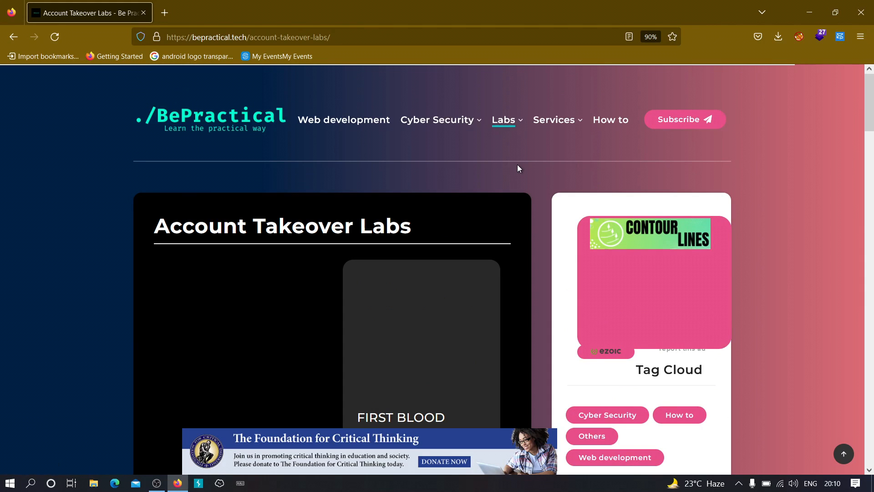
pyautogui.moveTo(165, 12)
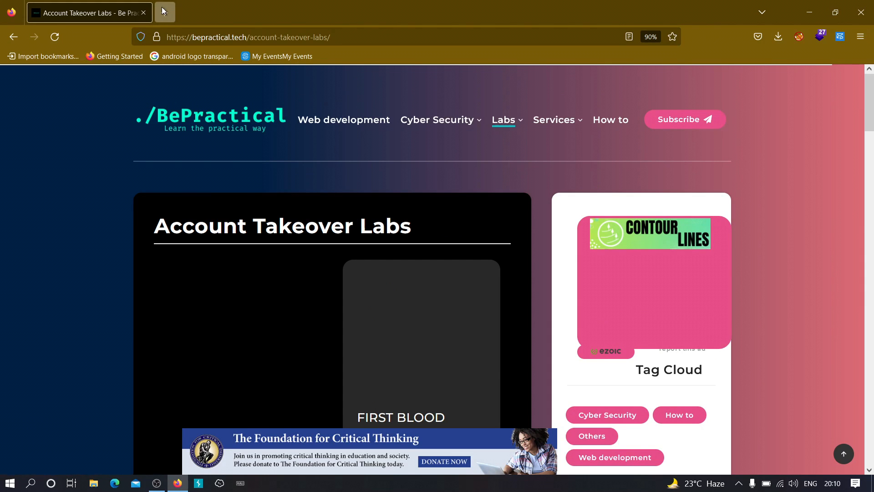
# Search Google for 'katana github' in a new browser tab
pyautogui.click(164, 12)
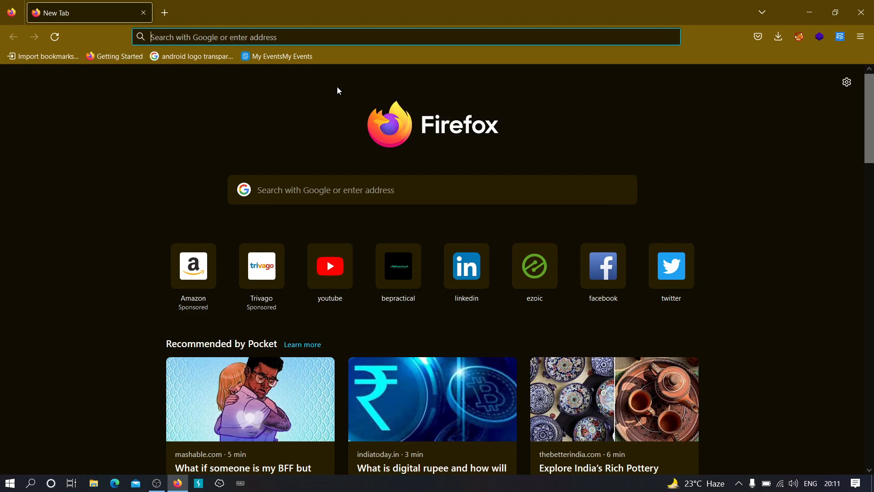
pyautogui.write('katana')
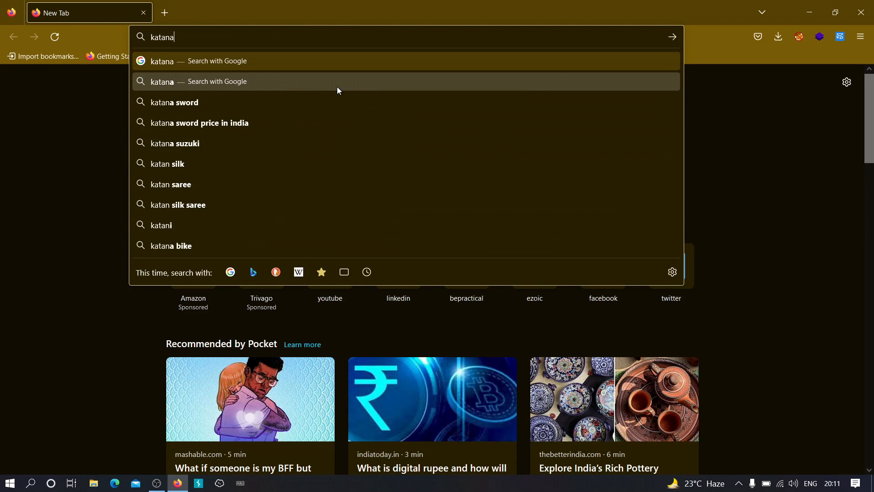
pyautogui.write('g')
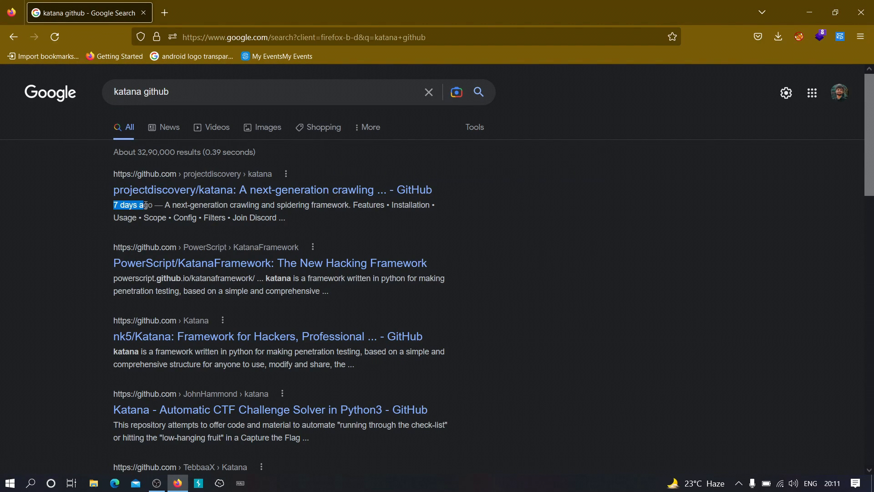
pyautogui.moveTo(319, 128)
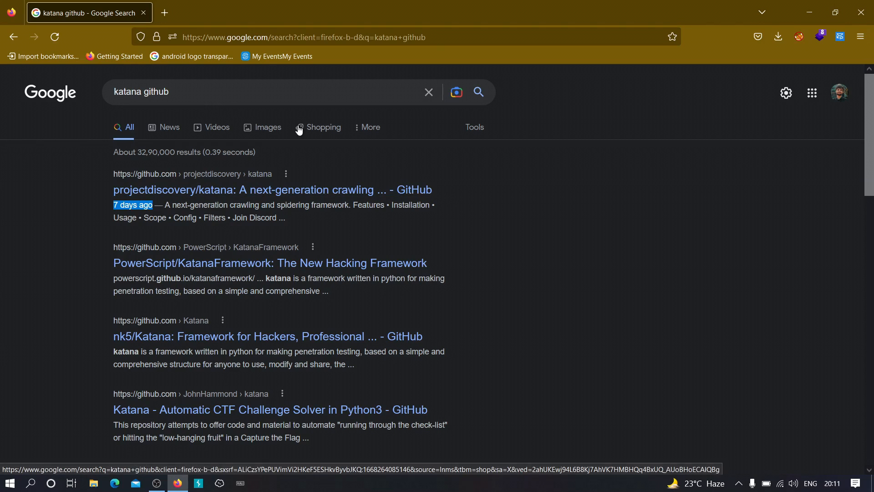
pyautogui.moveTo(452, 109)
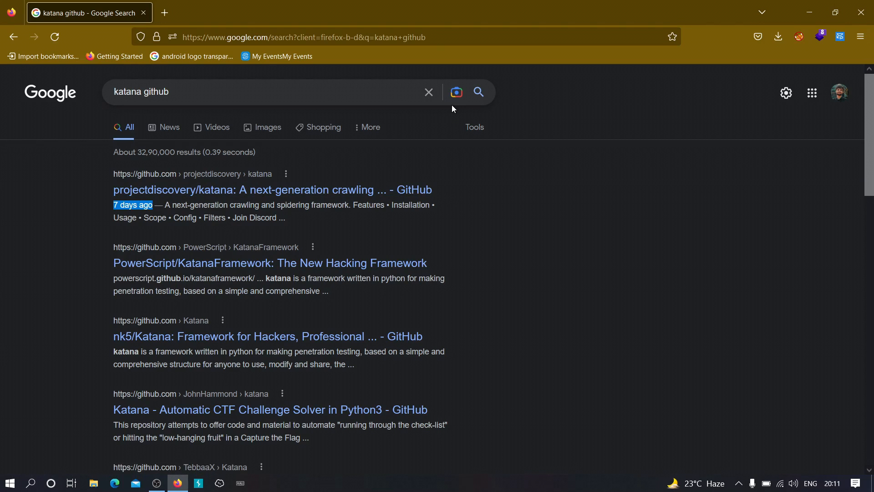
pyautogui.moveTo(509, 215)
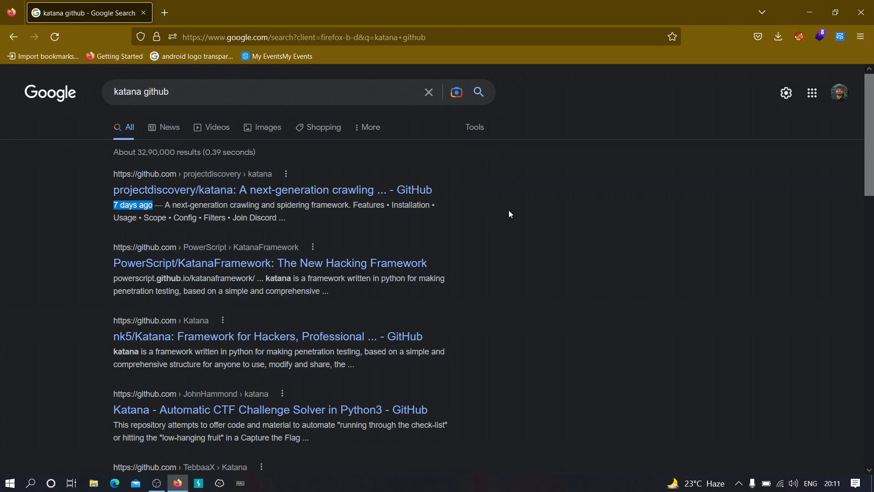
pyautogui.moveTo(174, 190)
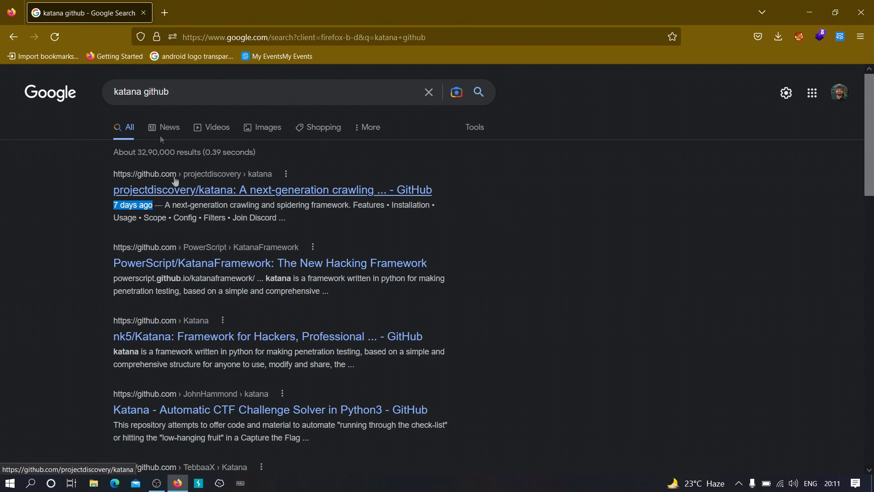
pyautogui.moveTo(172, 161)
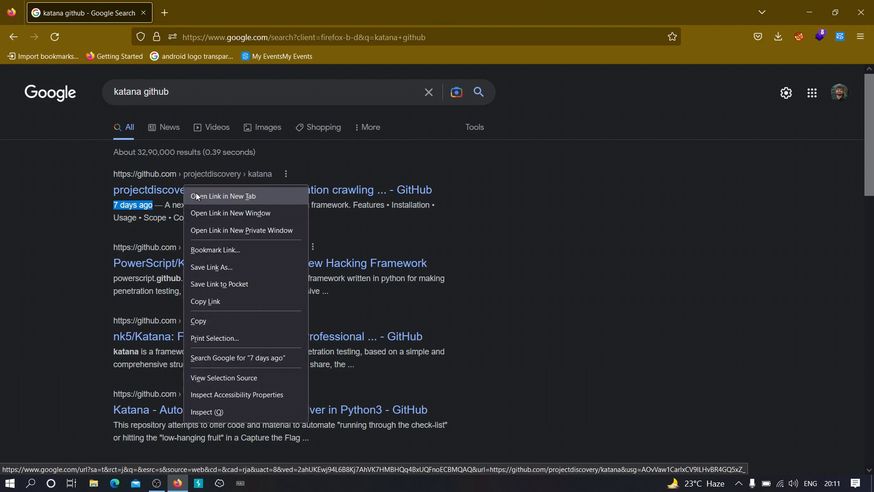
# Open the projectdiscovery/katana repository in a new tab and read its README features
pyautogui.click(223, 196)
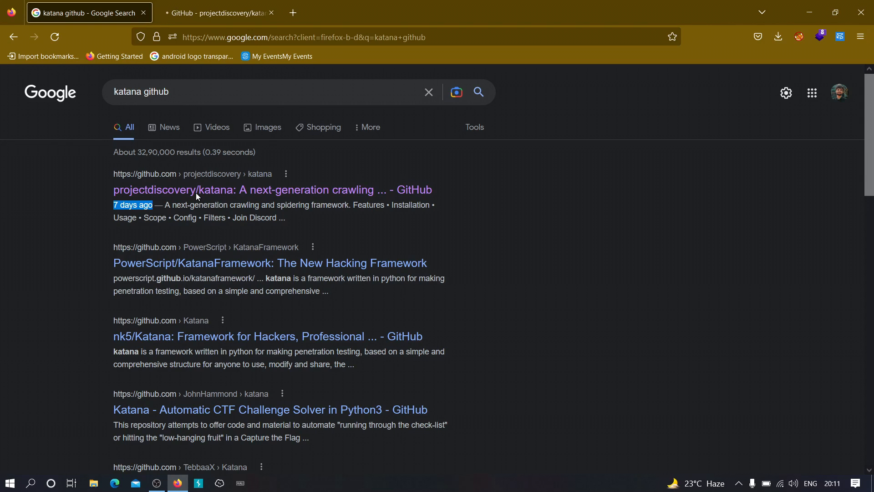
pyautogui.moveTo(268, 115)
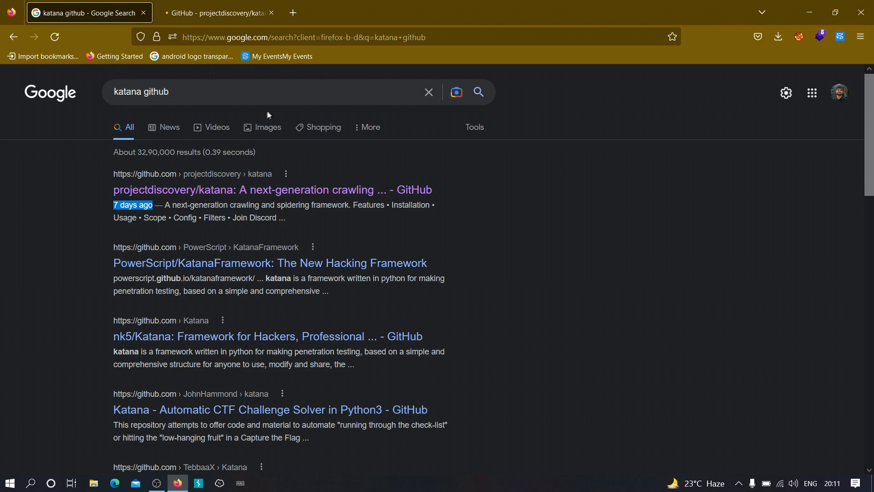
pyautogui.click(216, 12)
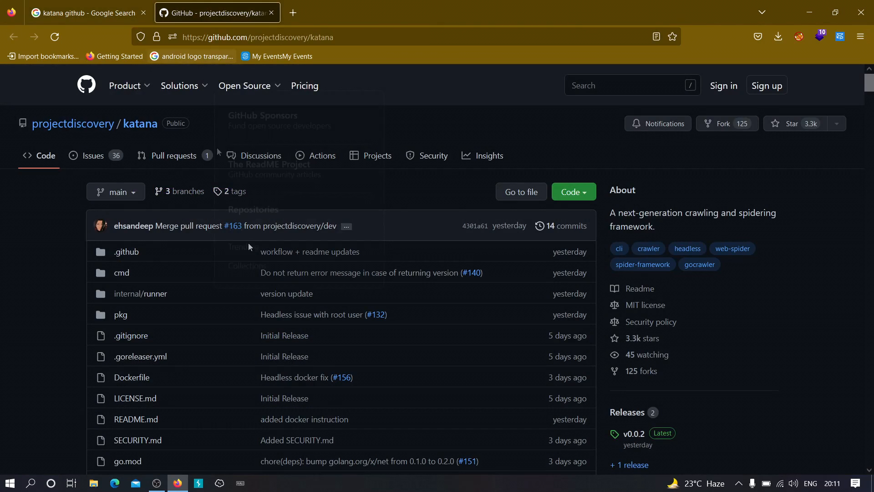
pyautogui.scroll(-3)
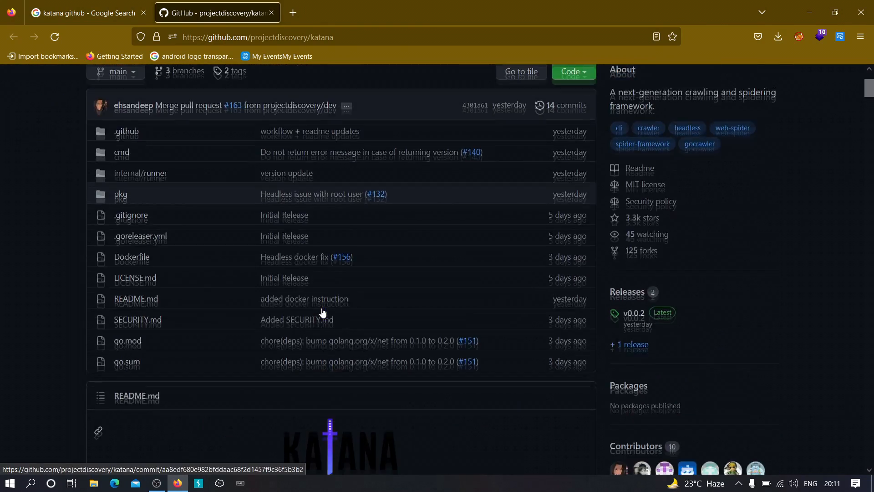
pyautogui.scroll(-3)
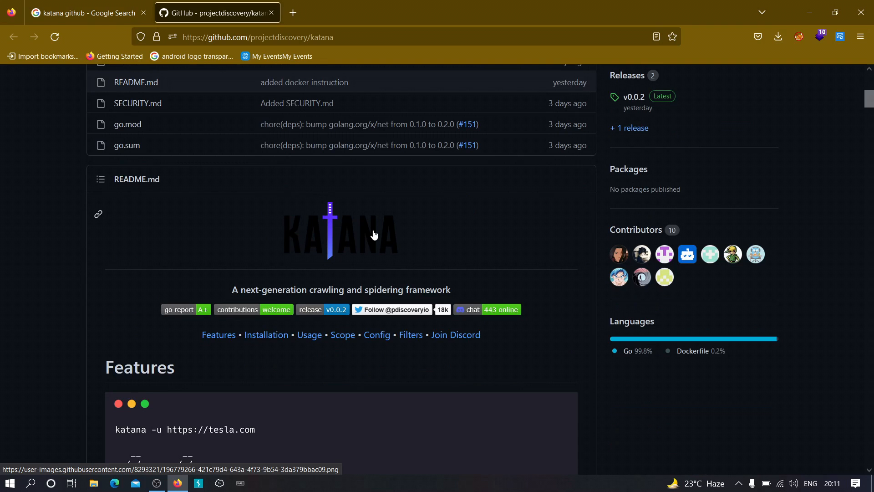
pyautogui.moveTo(345, 279)
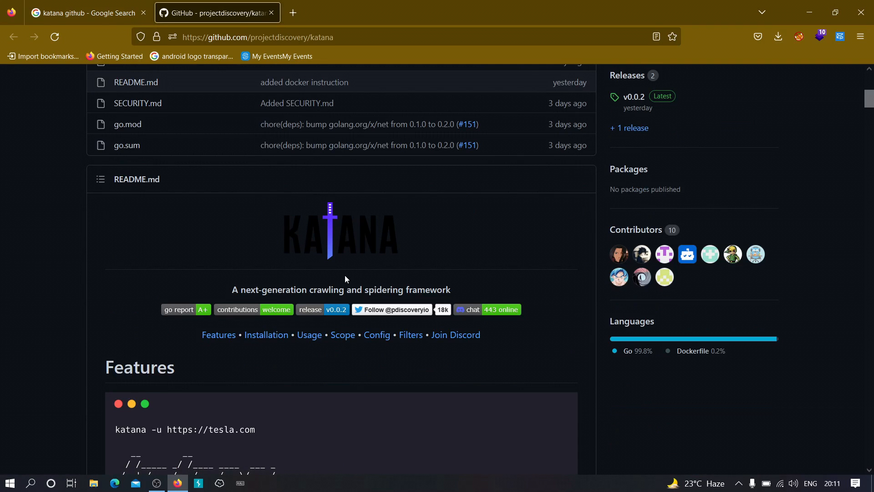
pyautogui.scroll(-3)
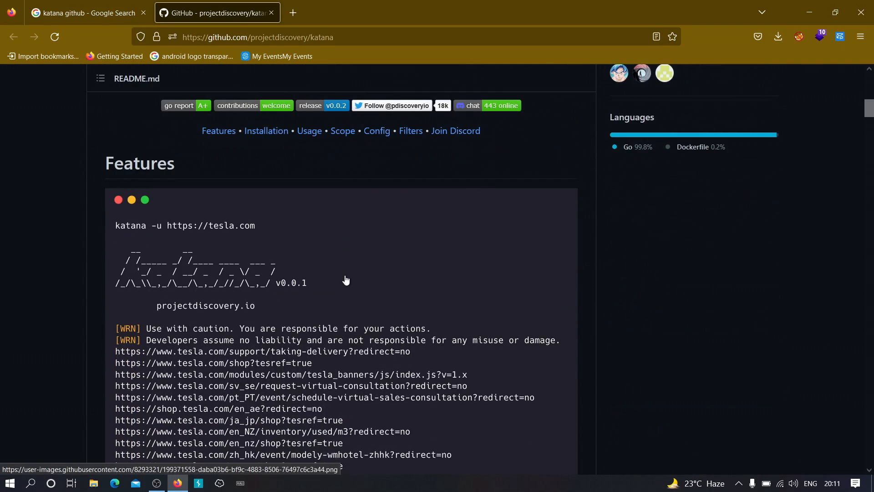
pyautogui.scroll(-3)
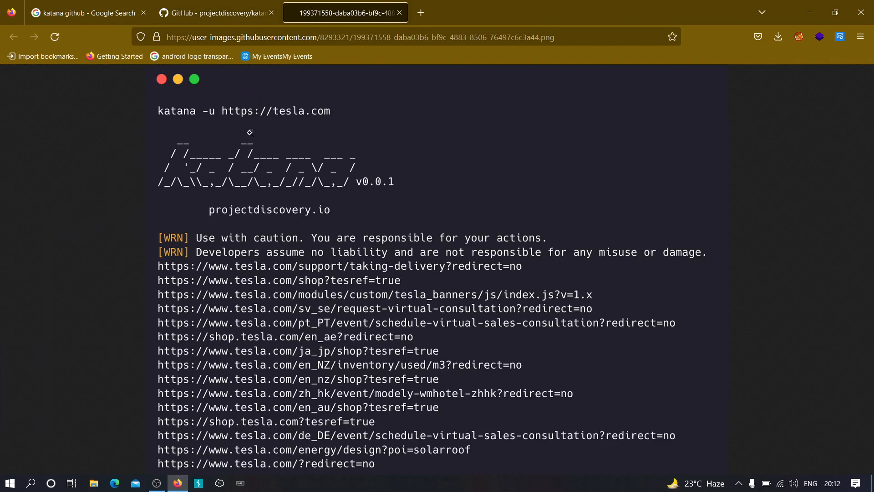
# Review the README's Installation section, then search the Start menu for 'kali'
pyautogui.click(216, 13)
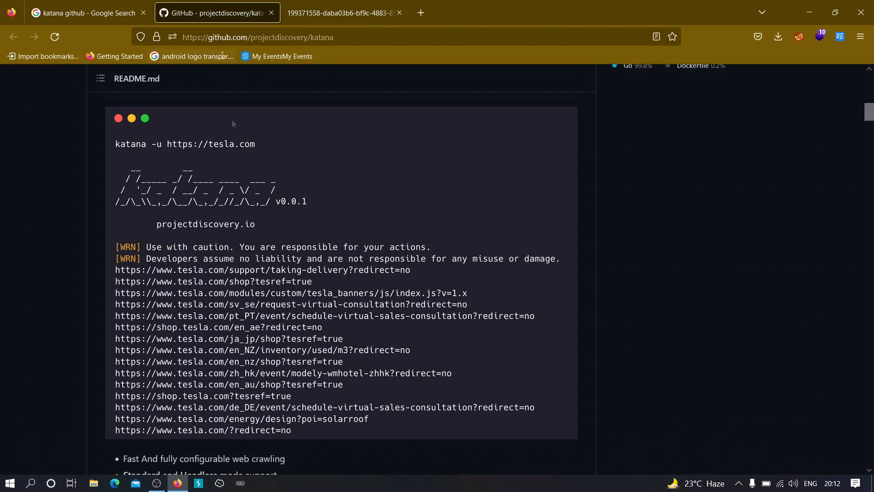
pyautogui.moveTo(311, 304)
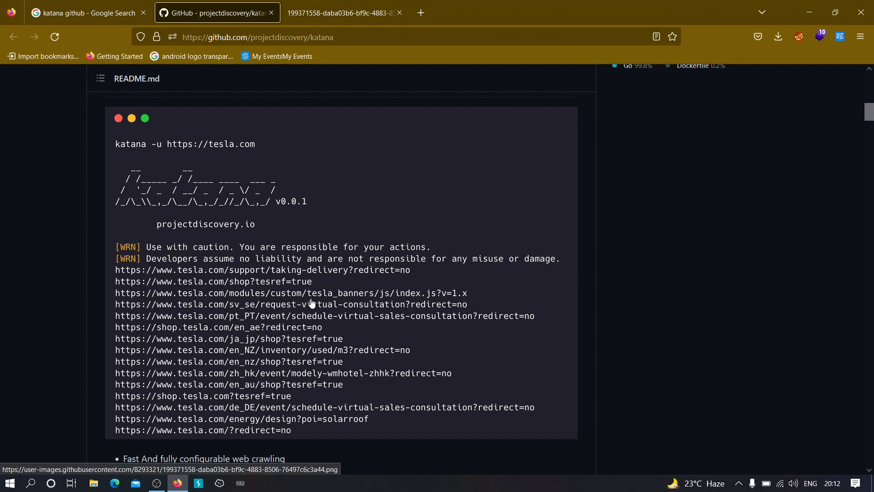
pyautogui.scroll(-3)
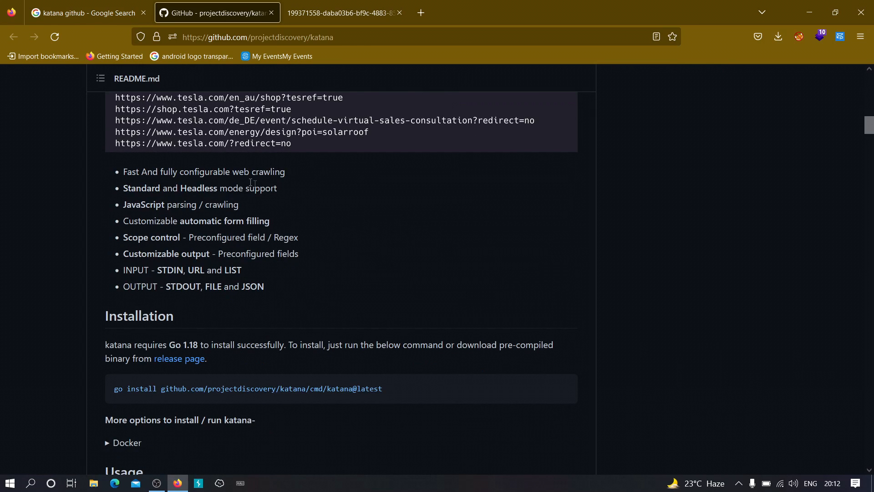
pyautogui.moveTo(223, 200)
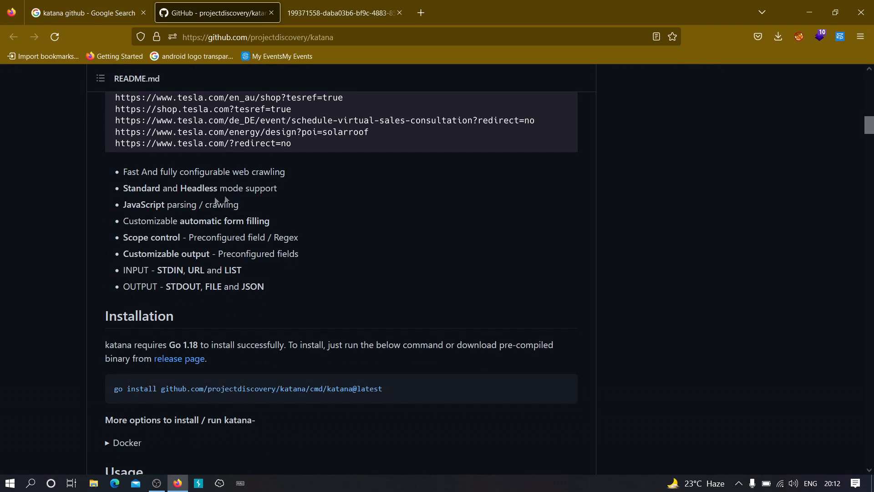
pyautogui.moveTo(186, 216)
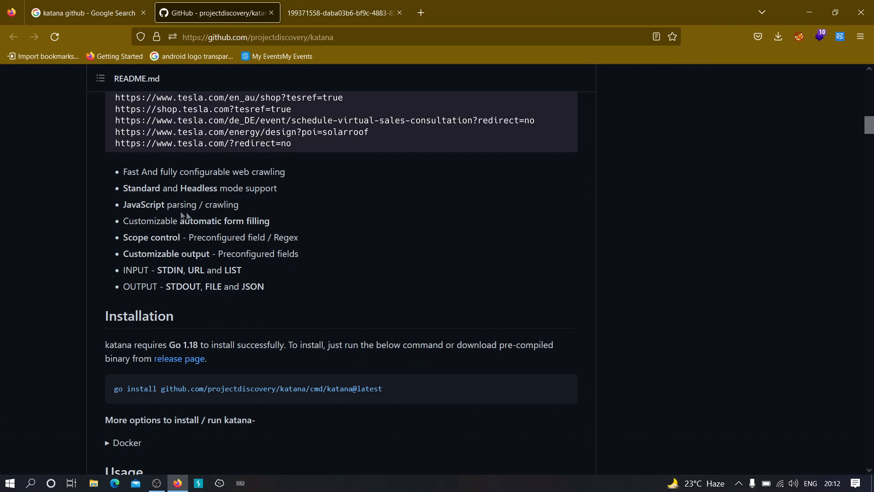
pyautogui.moveTo(155, 221)
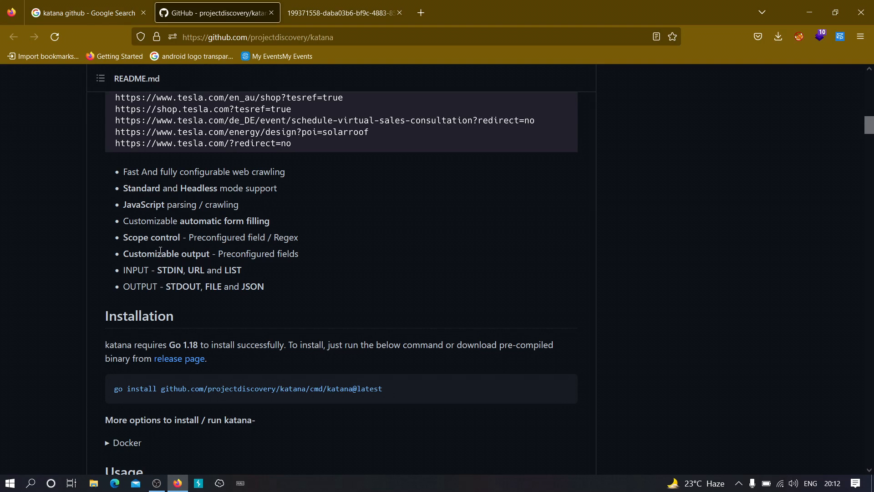
pyautogui.moveTo(146, 335)
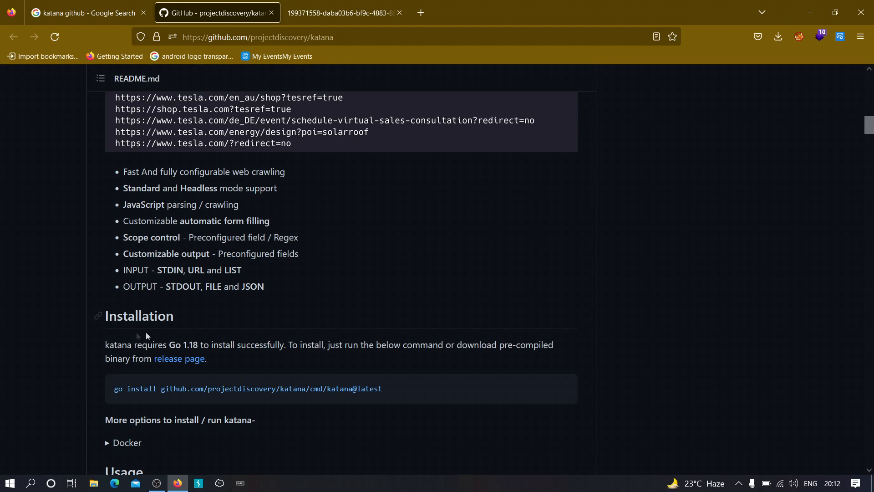
pyautogui.scroll(3)
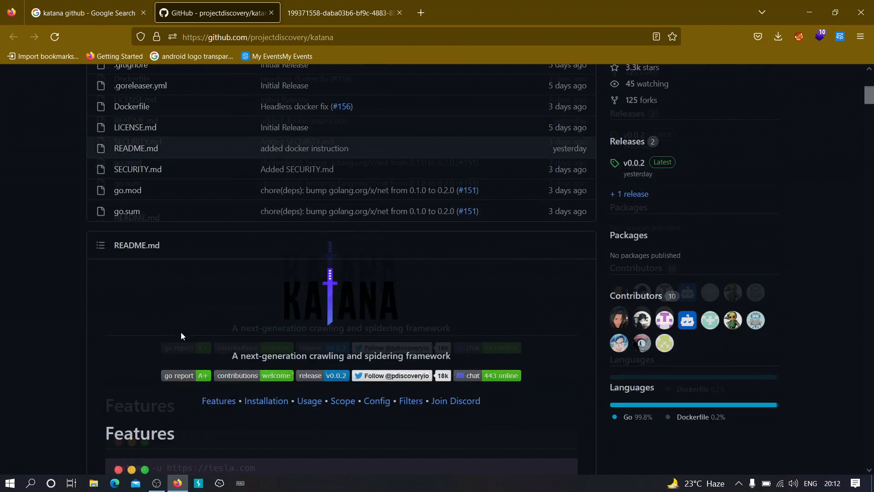
pyautogui.scroll(3)
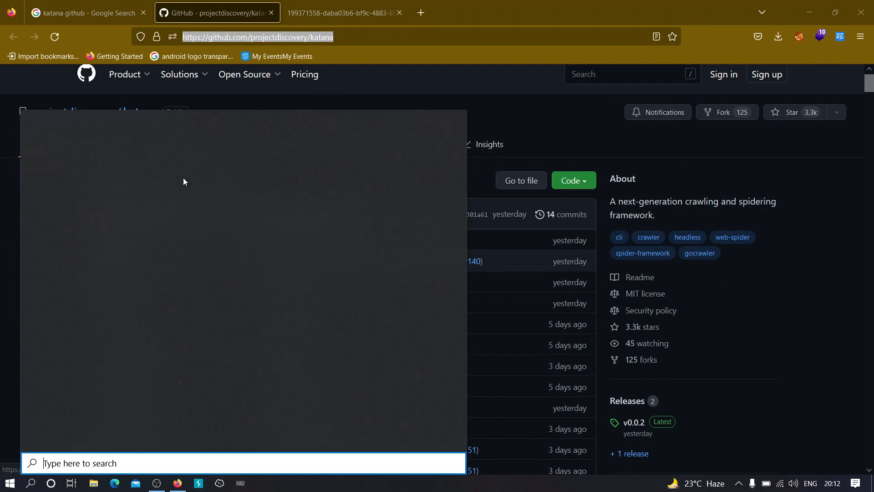
pyautogui.write('kali')
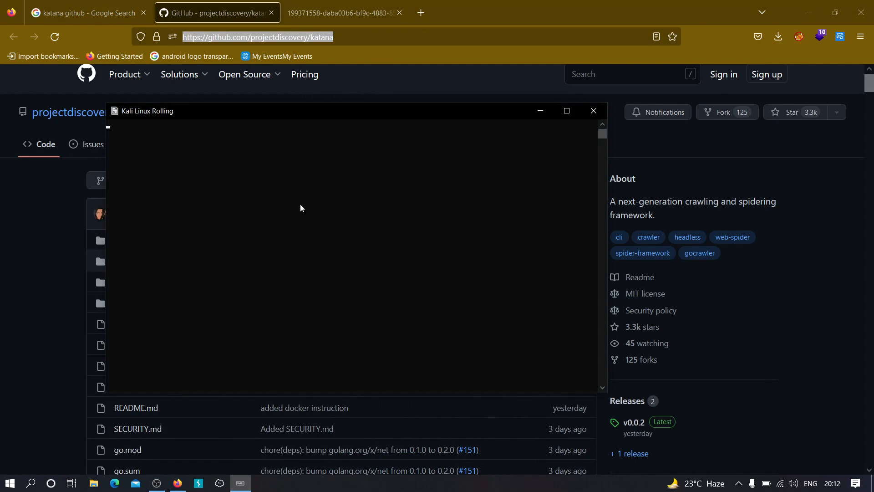
# Launch the Kali Linux terminal and focus its ready shell prompt
pyautogui.click(566, 110)
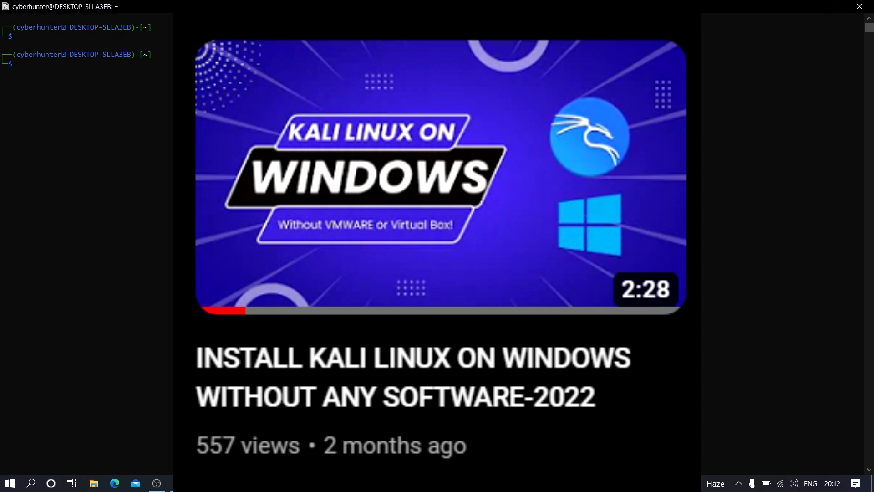
# Clear the terminal, create and enter an empty test folder, and begin a git clone command
pyautogui.write('clear')
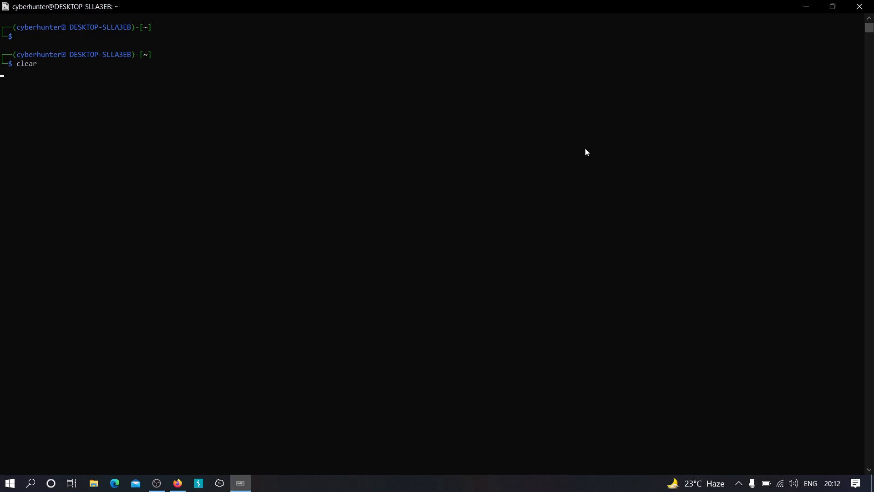
pyautogui.press('Return')
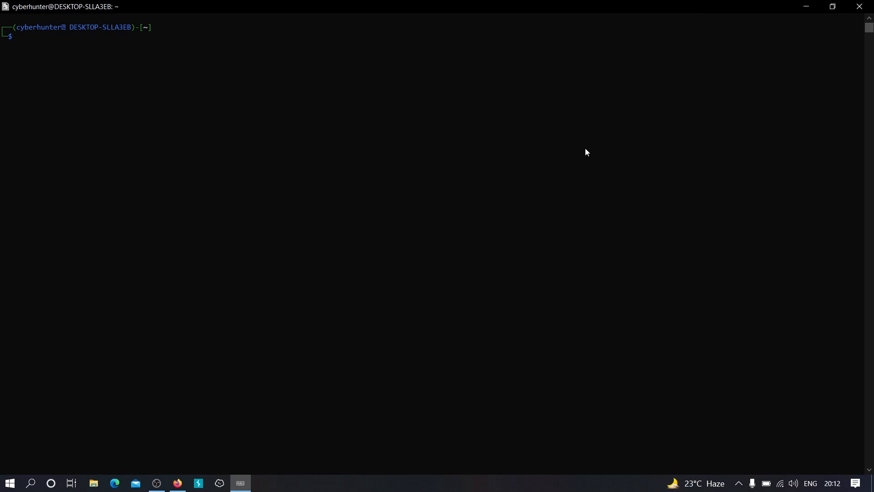
pyautogui.write('mkdir test')
pyautogui.write('c')
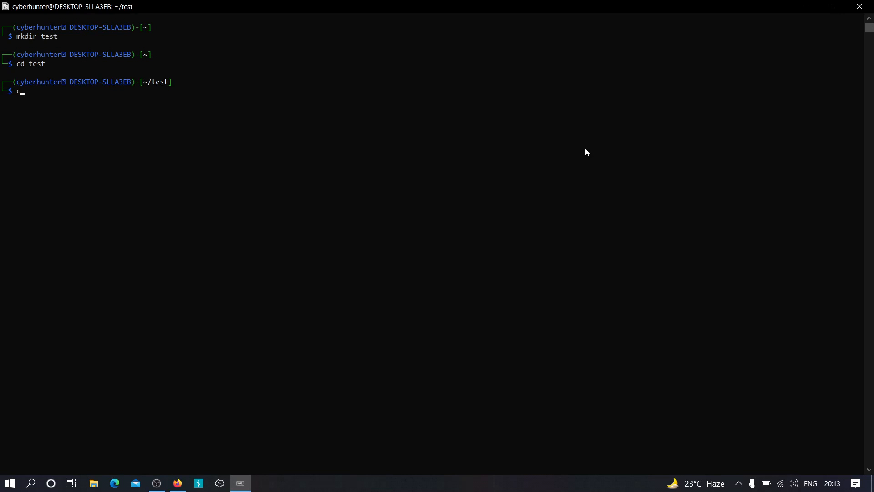
pyautogui.press('Return')
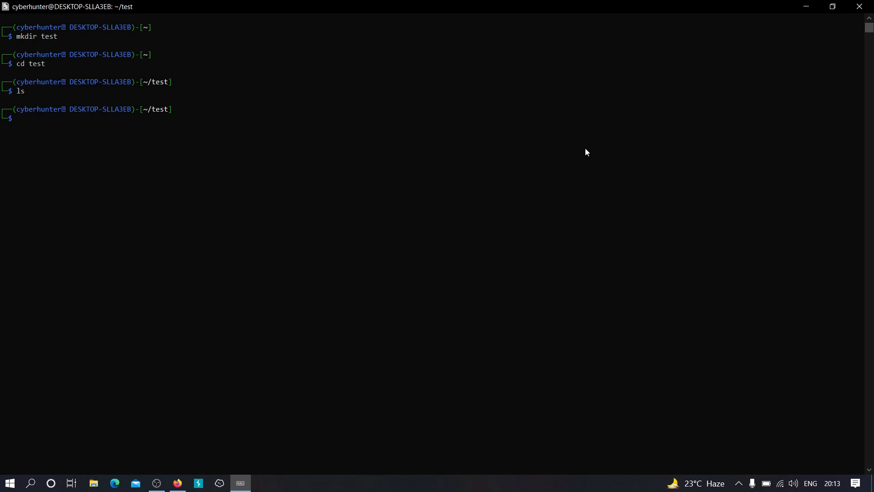
pyautogui.write('git clone')
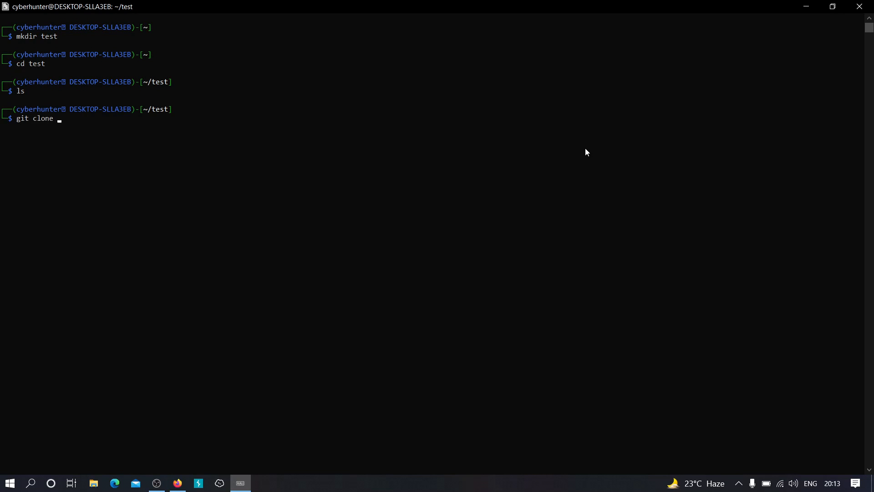
pyautogui.moveTo(180, 453)
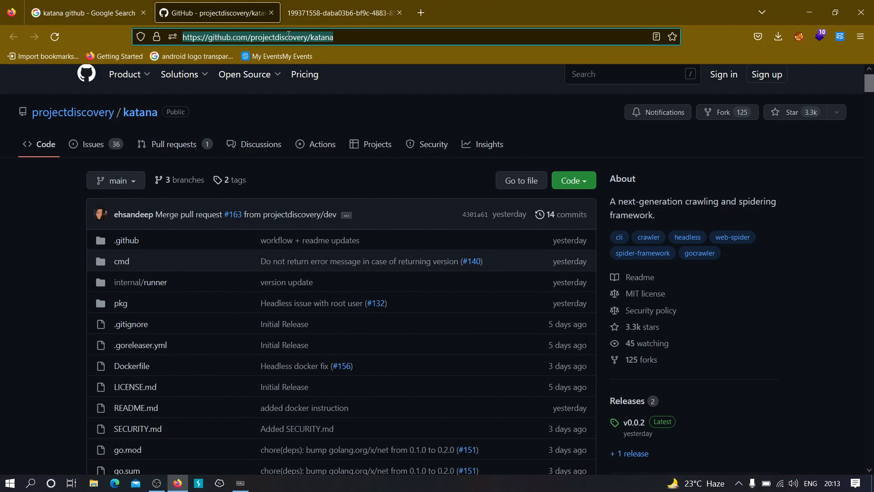
# Copy the katana repository URL from the address bar for cloning into the test folder
pyautogui.click(279, 37)
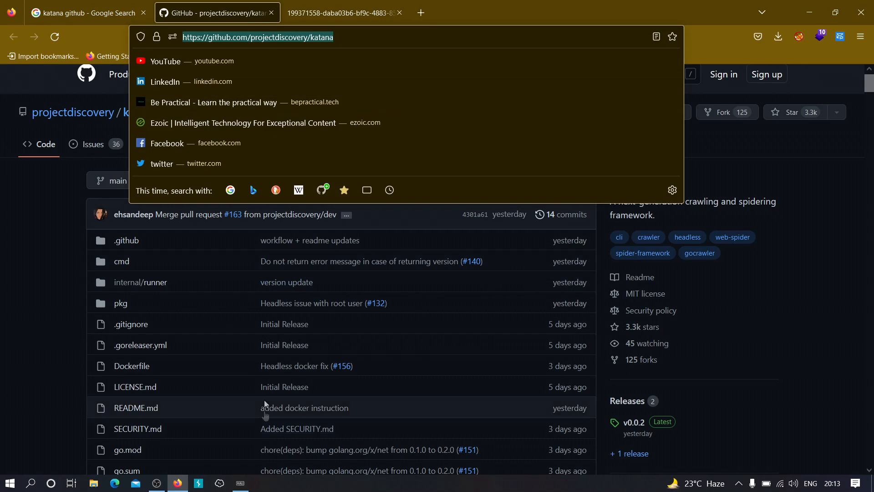
pyautogui.click(239, 488)
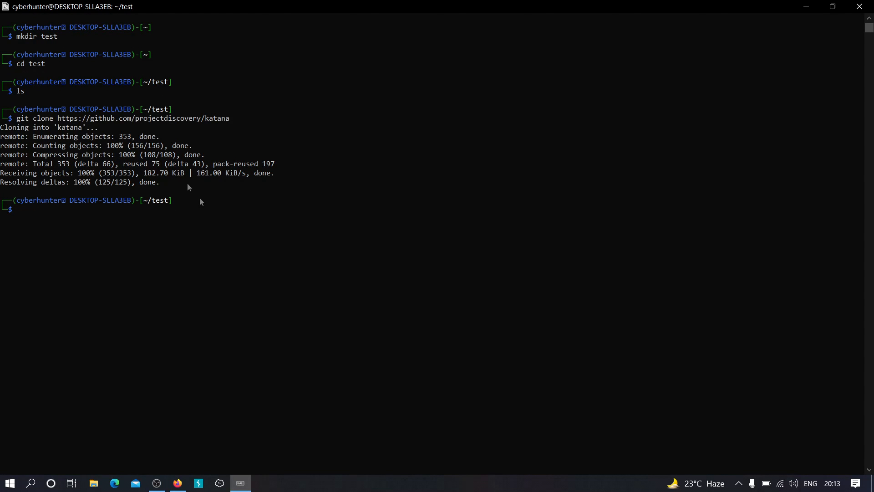
pyautogui.moveTo(211, 209)
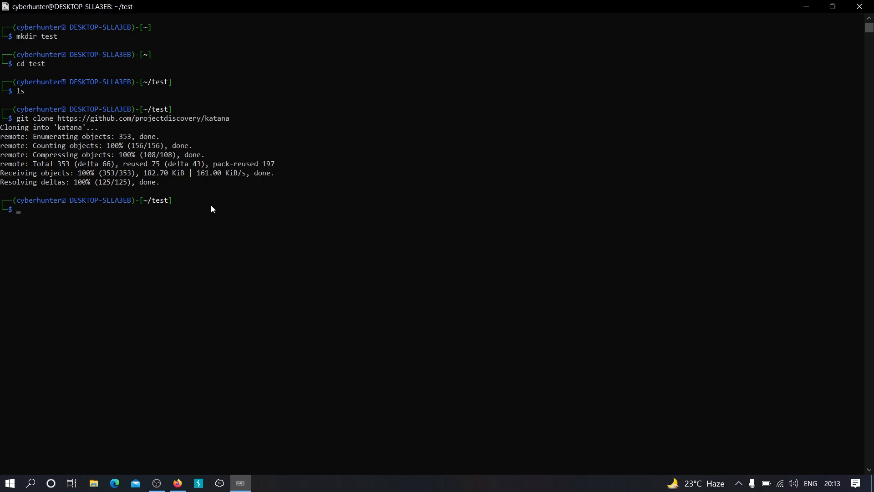
# Start 'sudo apt install golang -y', then abort the download with Ctrl+C
pyautogui.write('sudo atp install golan -')
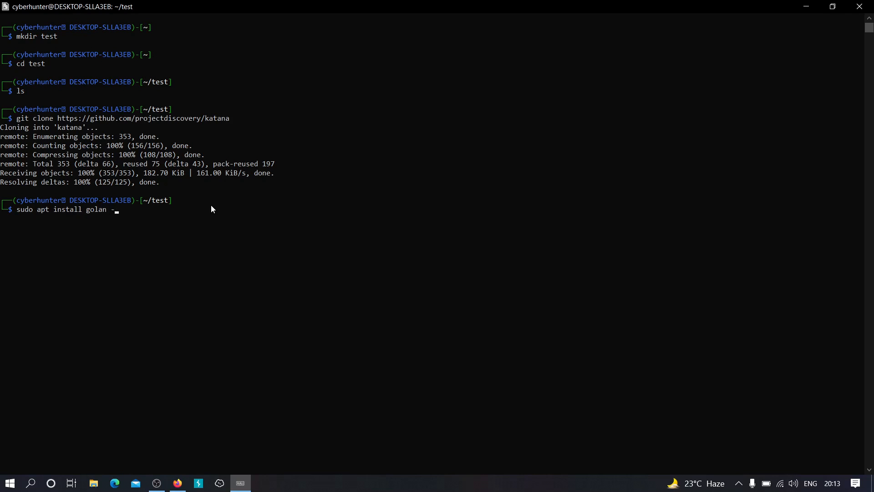
pyautogui.press('Return')
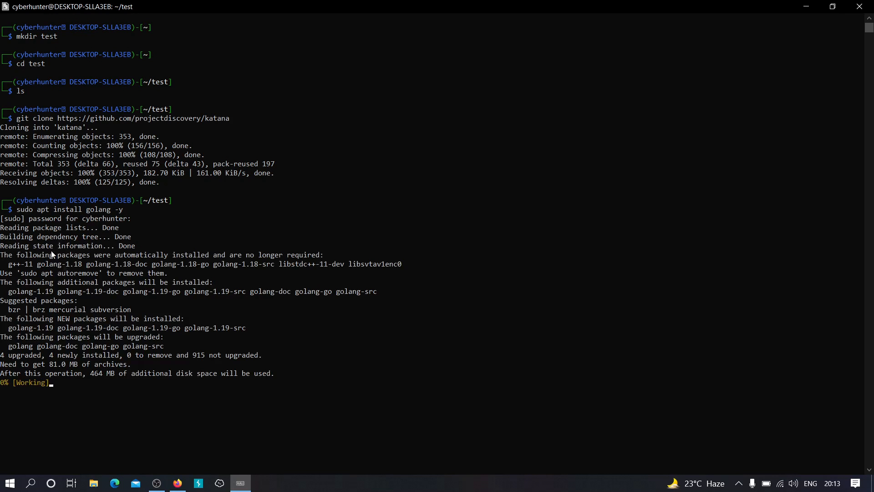
pyautogui.moveTo(60, 315)
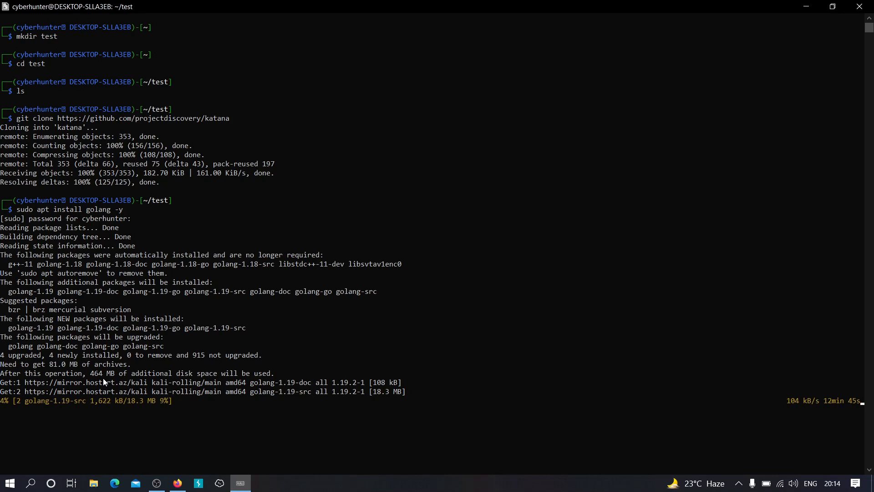
pyautogui.press('ctrl+c')
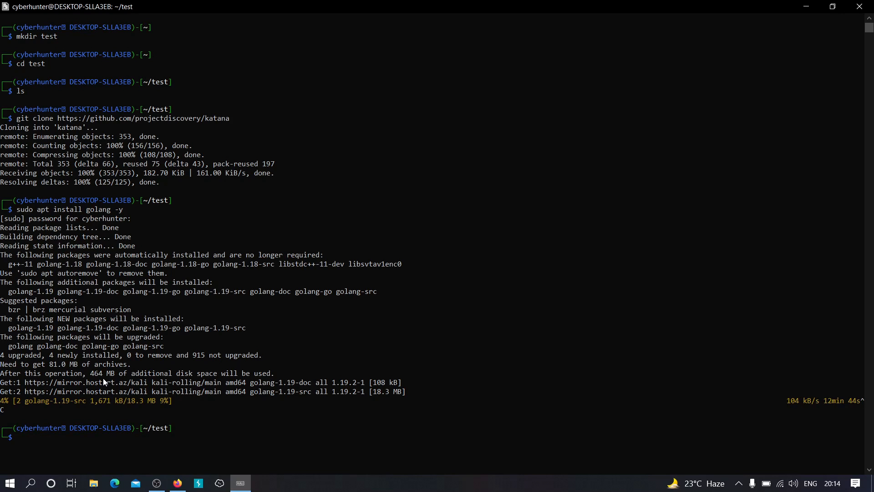
pyautogui.moveTo(189, 311)
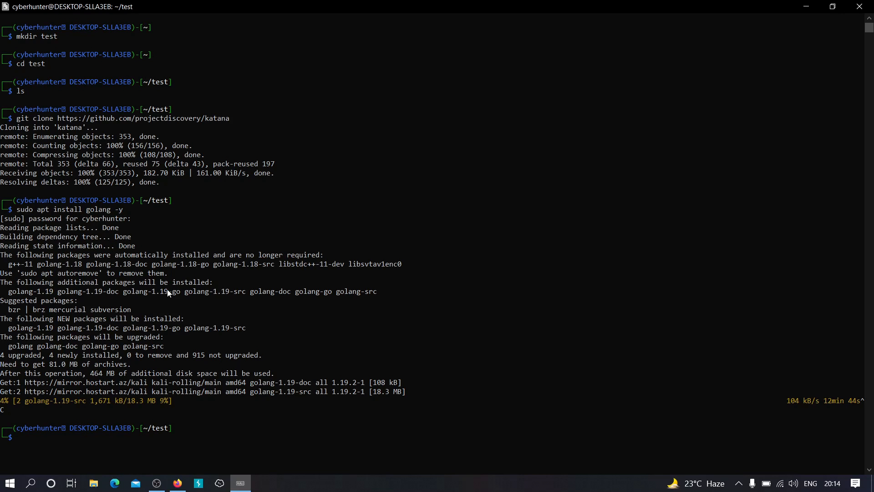
pyautogui.moveTo(141, 313)
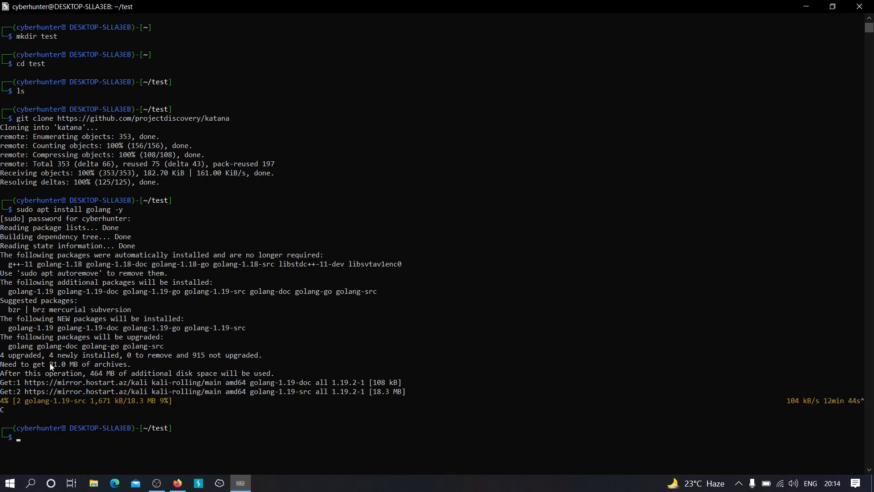
pyautogui.moveTo(266, 353)
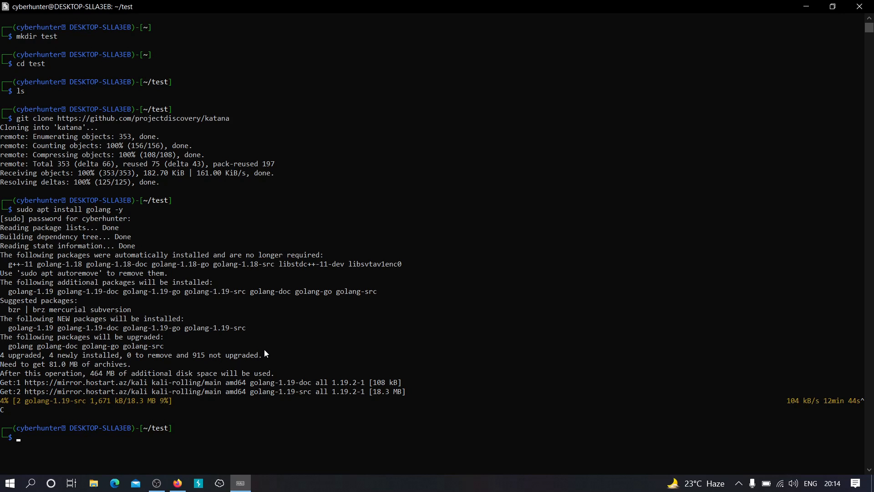
# Clear the screen and navigate into the katana/cmd/katana source folder
pyautogui.write('clear')
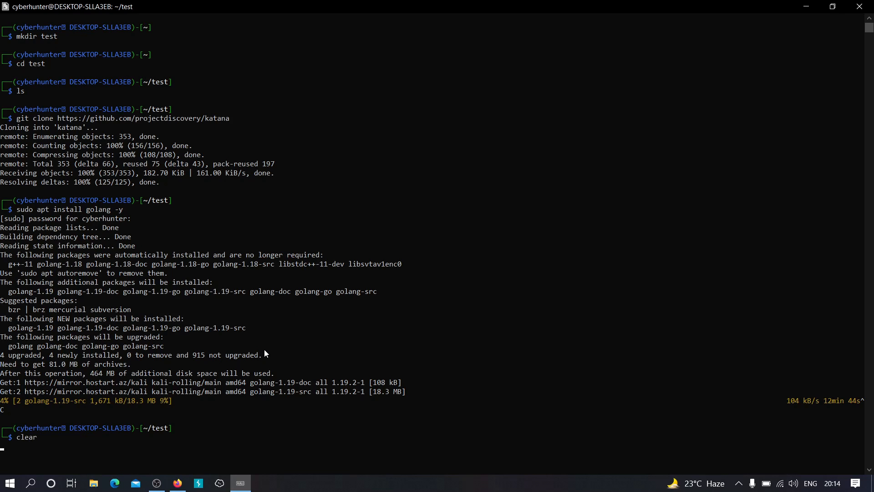
pyautogui.press('Return')
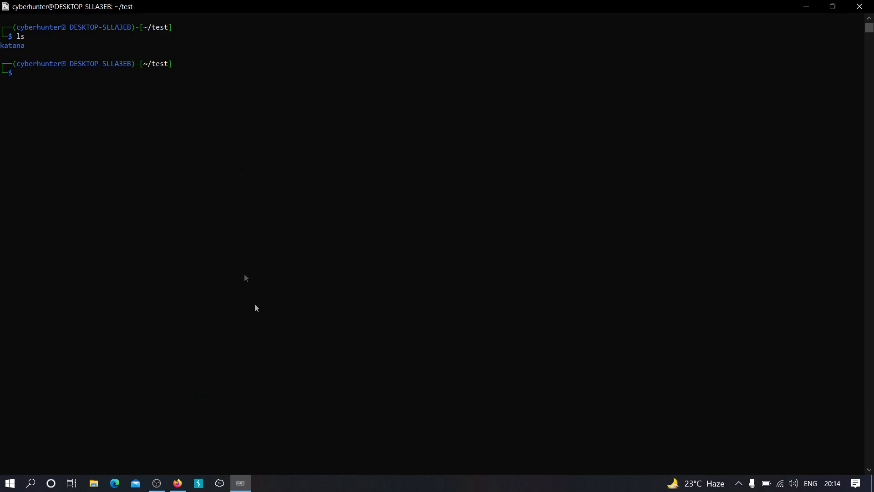
pyautogui.write('cd katna')
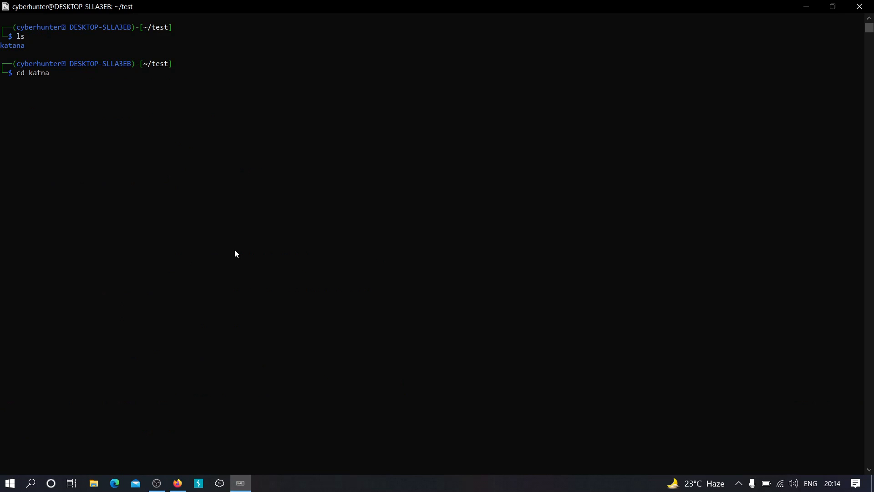
pyautogui.press('Return')
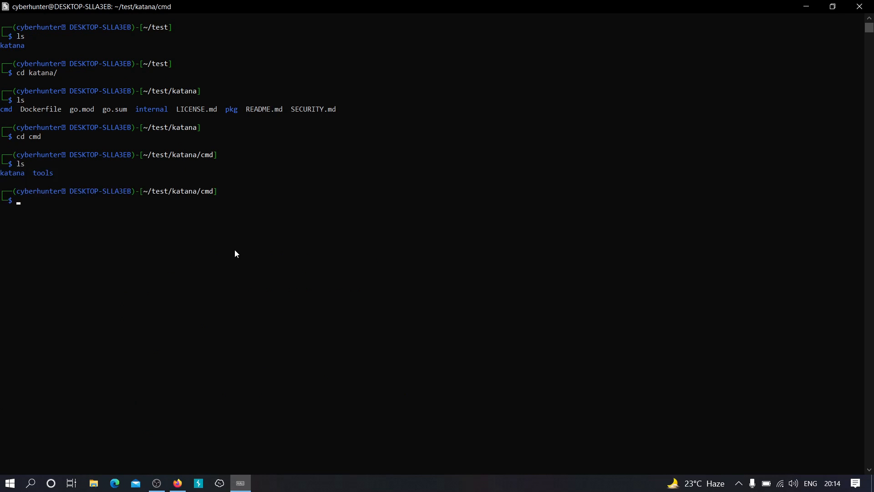
pyautogui.write('cd katana')
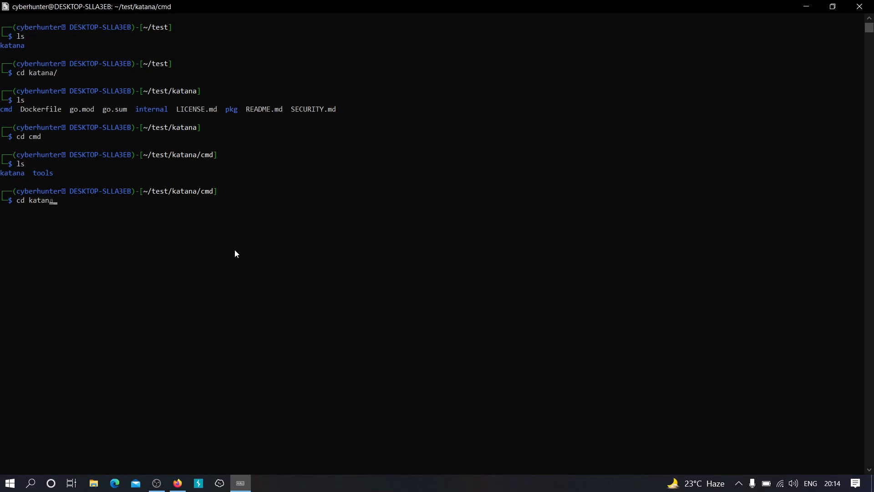
pyautogui.press('Return')
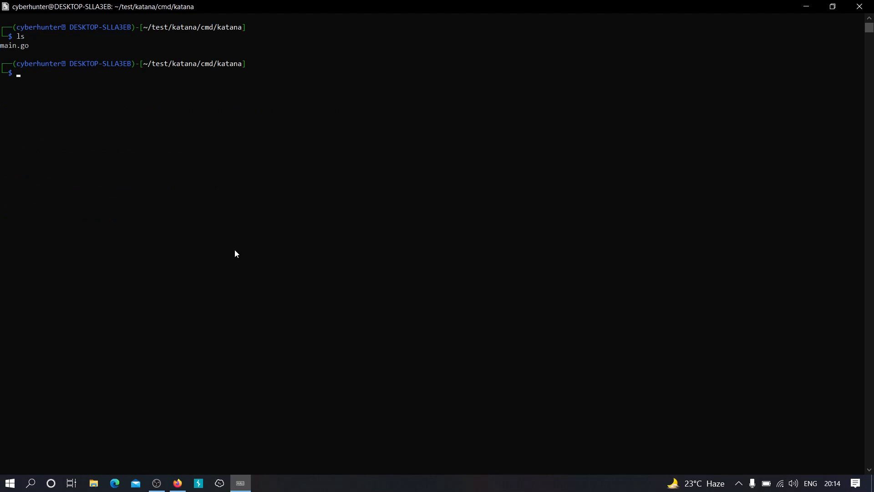
# Compile main.go with 'go build' into a main executable and pick out its name
pyautogui.write('go bu')
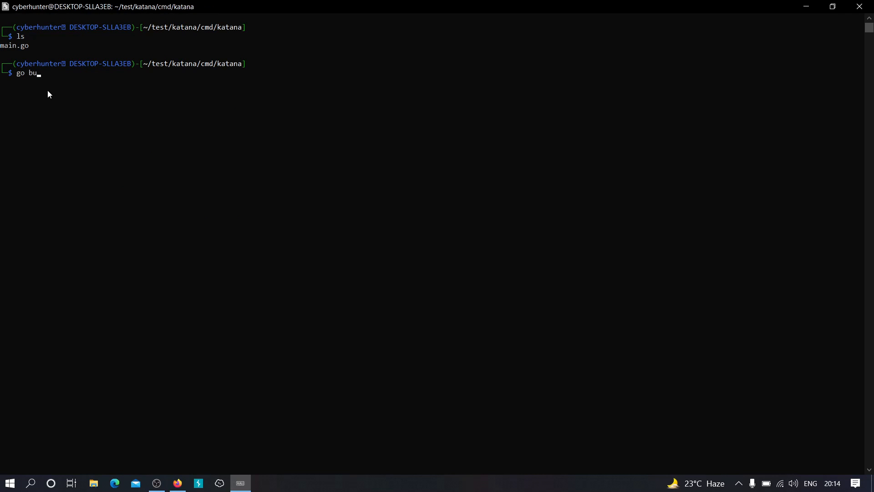
pyautogui.write('ild main.')
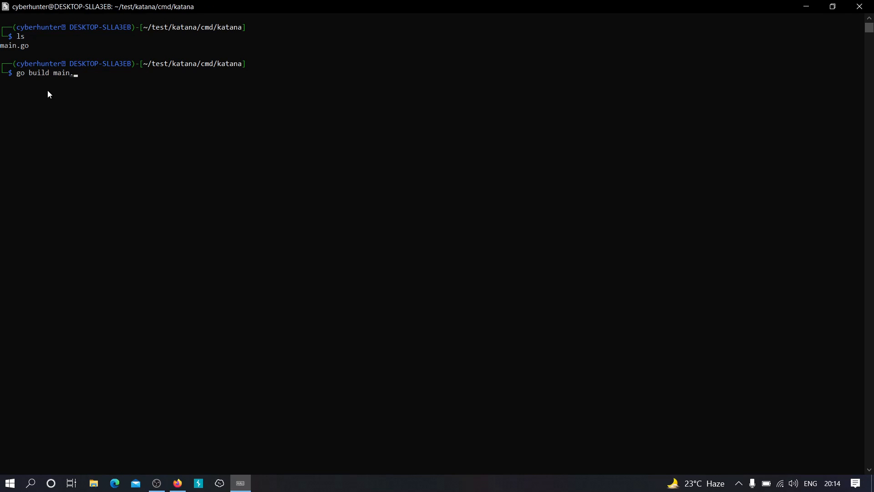
pyautogui.press('Return')
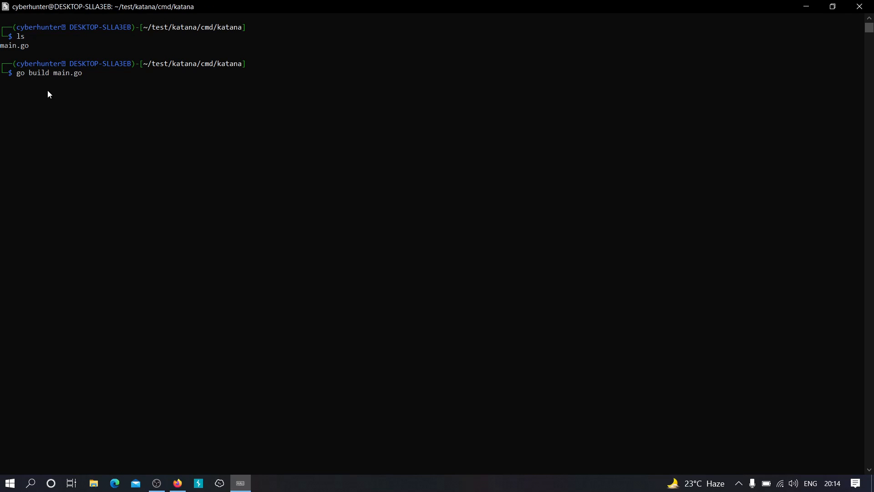
pyautogui.press('Return')
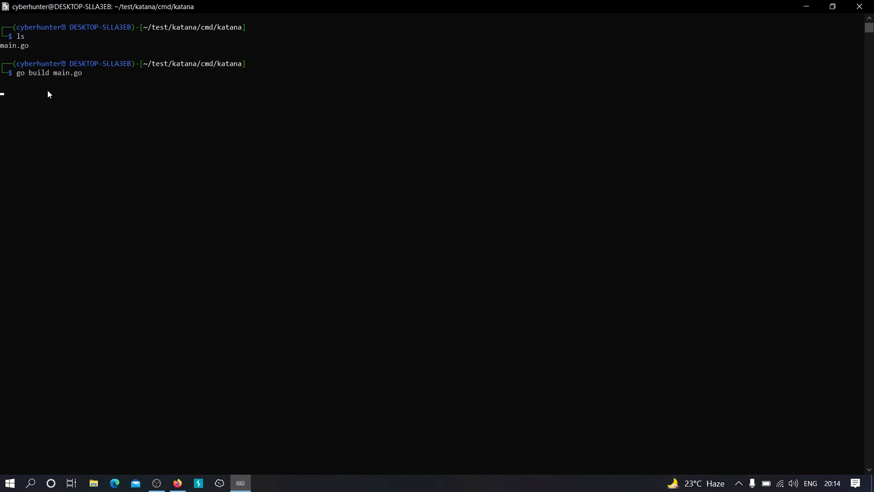
pyautogui.press('Return')
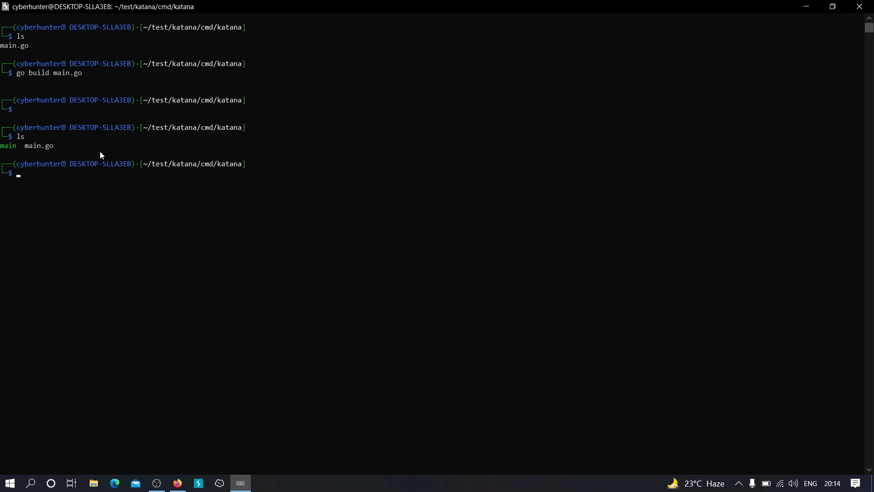
pyautogui.moveTo(3, 151)
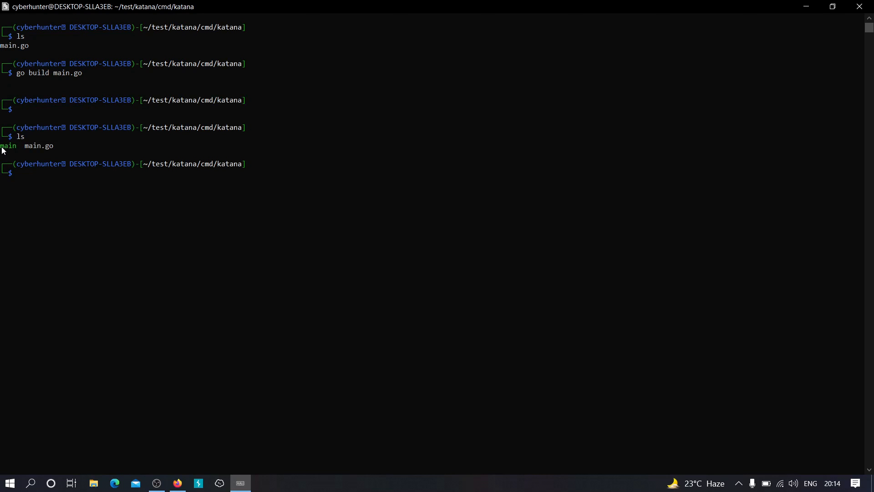
pyautogui.doubleClick(8, 145)
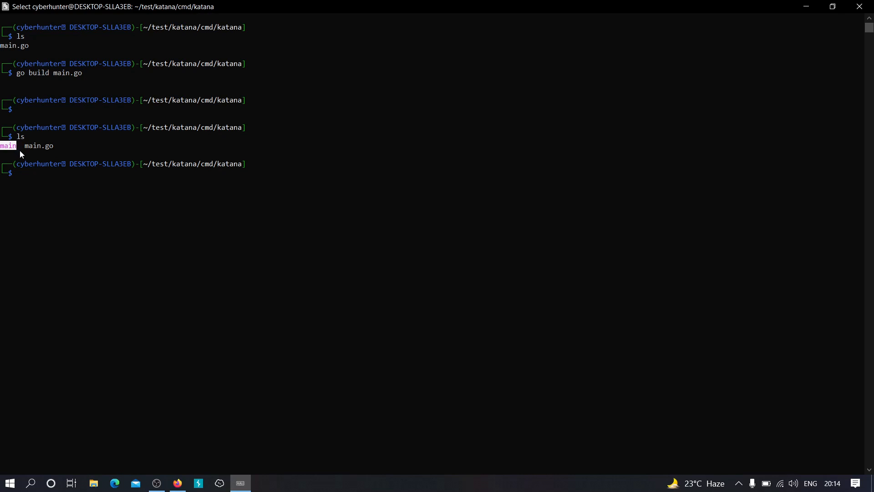
pyautogui.moveTo(38, 173)
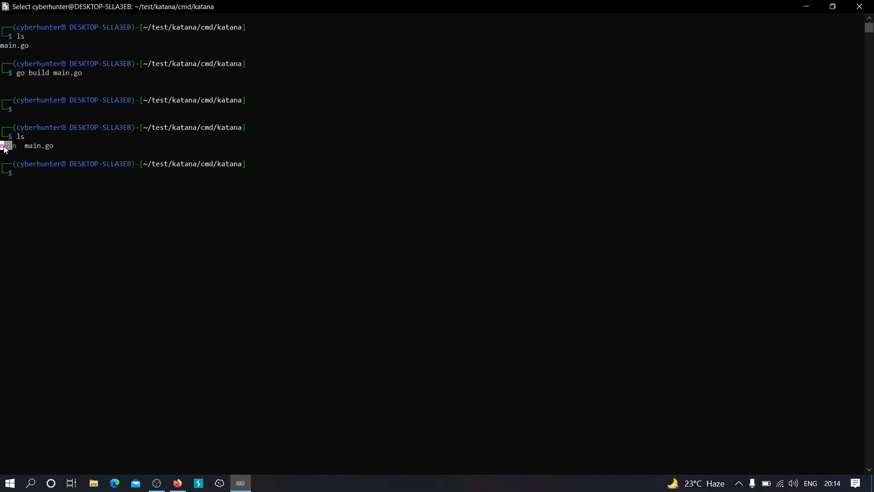
pyautogui.moveTo(145, 218)
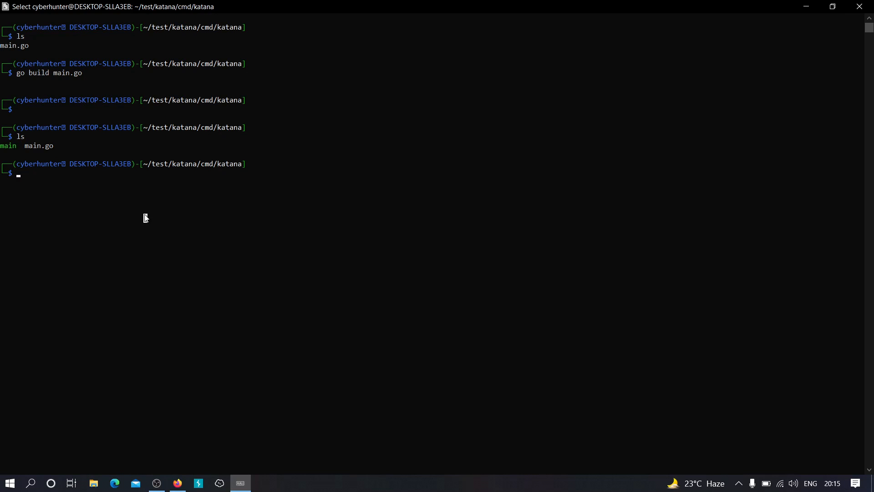
# Run the built ./main binary, then ./main -h to list all Katana flags
pyautogui.write('./main')
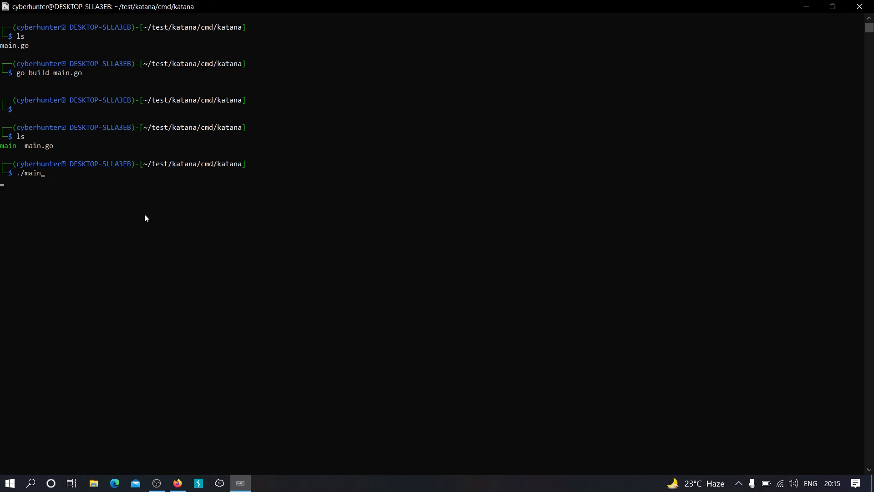
pyautogui.press('Return')
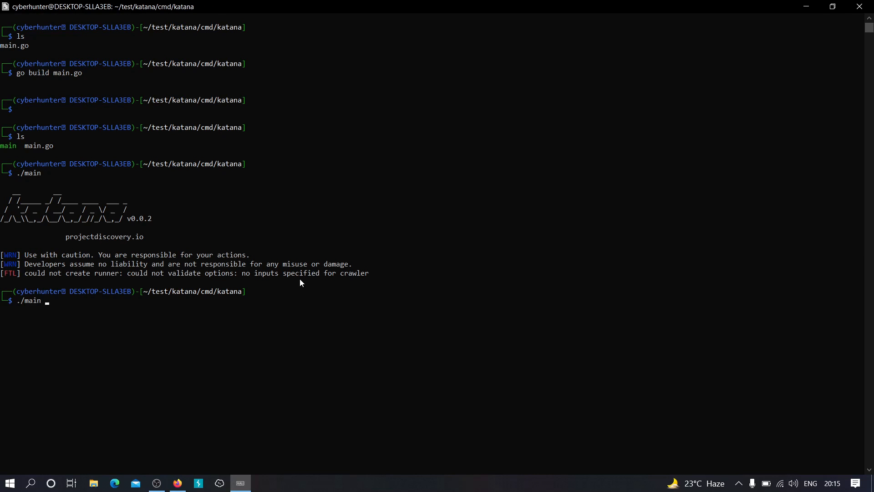
pyautogui.write('-h')
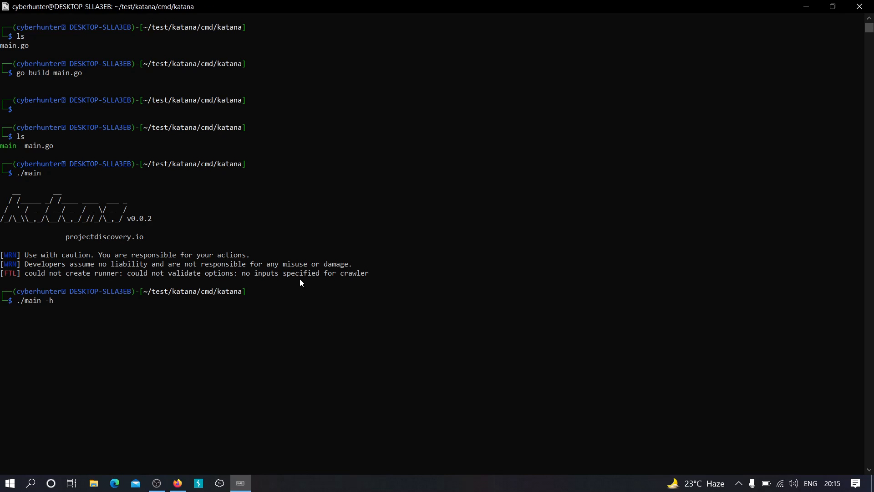
pyautogui.press('Return')
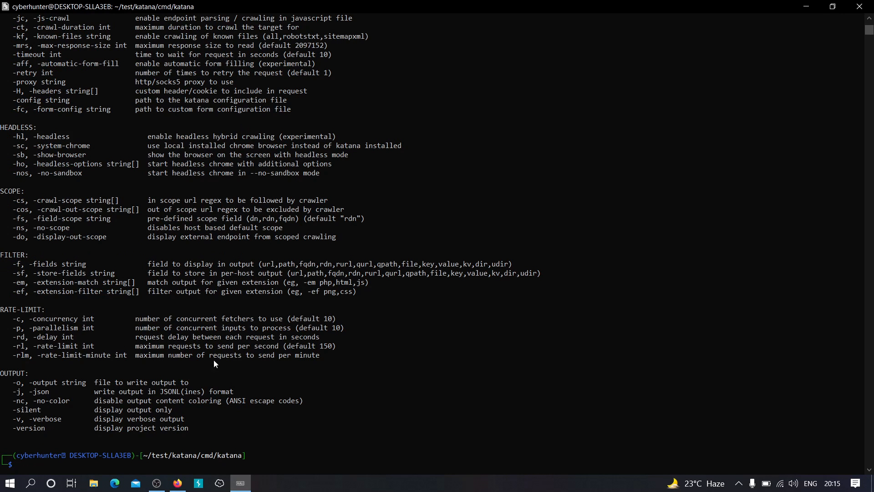
pyautogui.scroll(3)
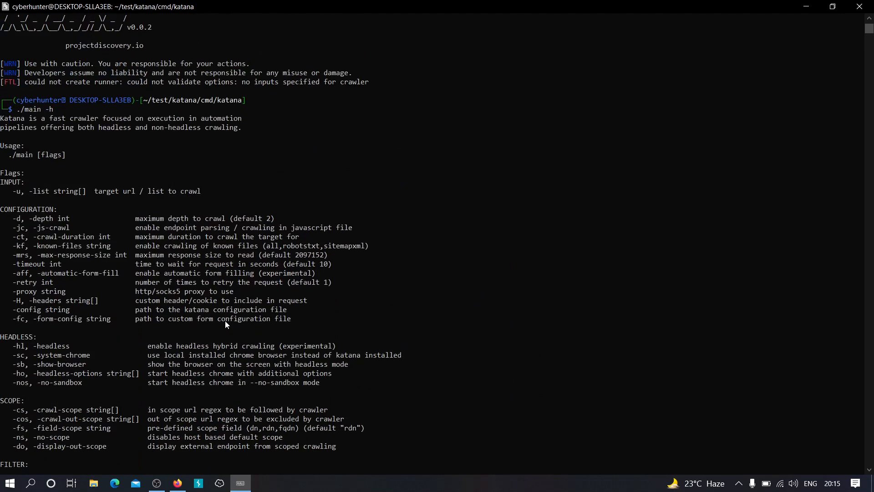
pyautogui.scroll(-3)
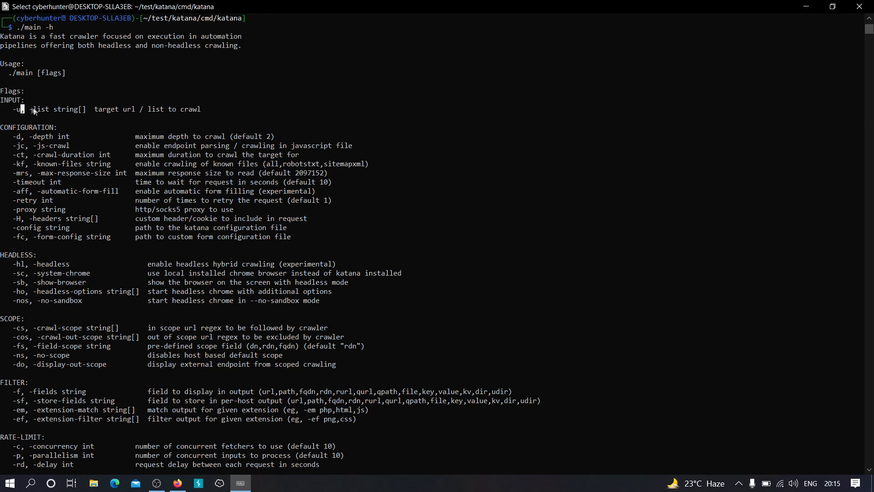
pyautogui.moveTo(31, 109); pyautogui.dragTo(192, 109)
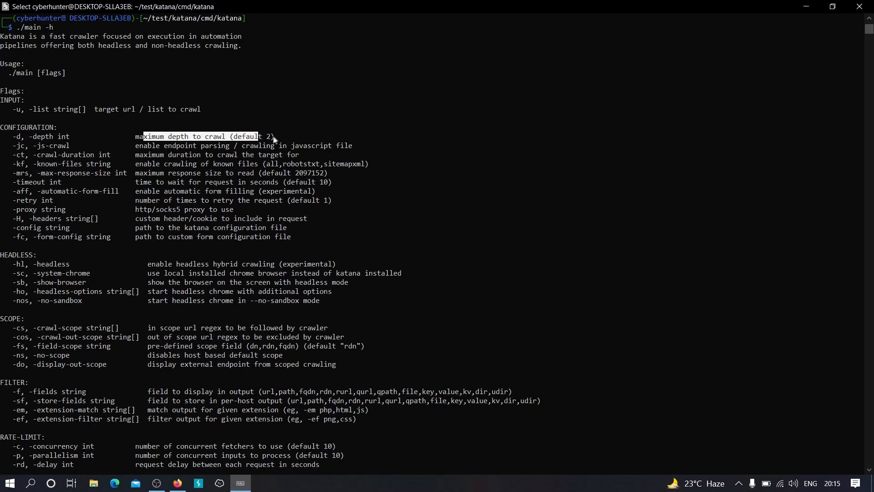
pyautogui.moveTo(10, 146)
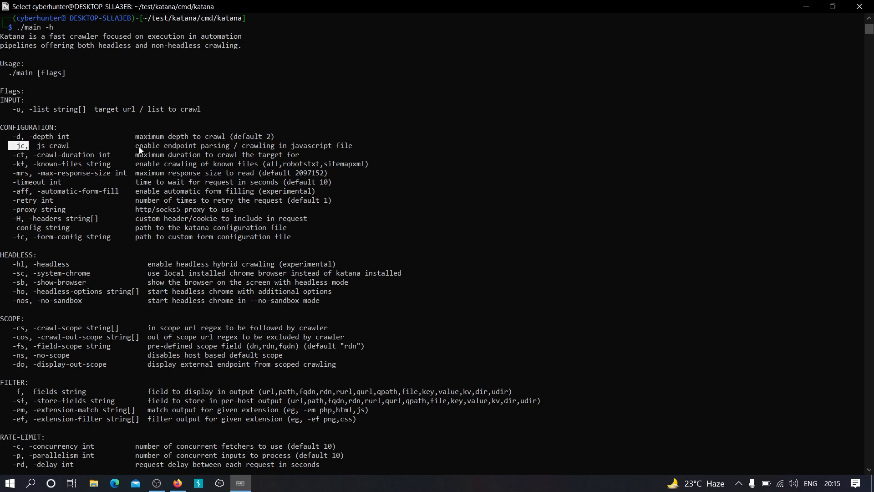
pyautogui.moveTo(295, 147)
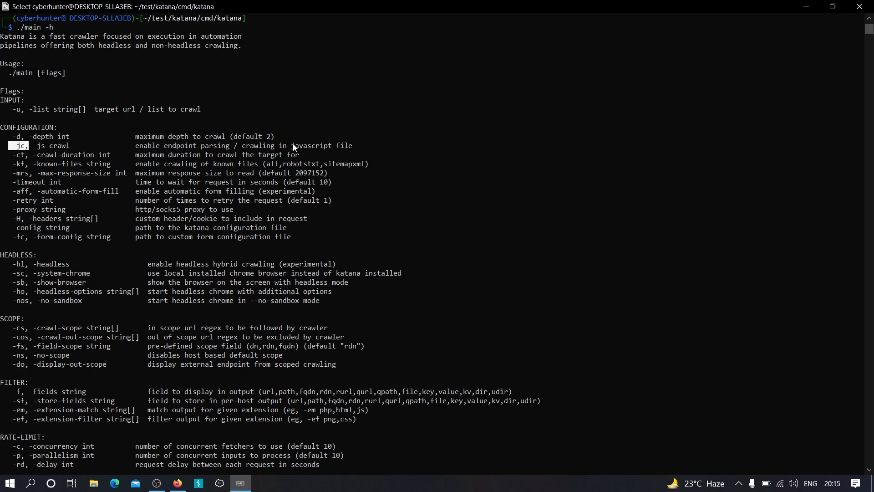
pyautogui.moveTo(67, 152)
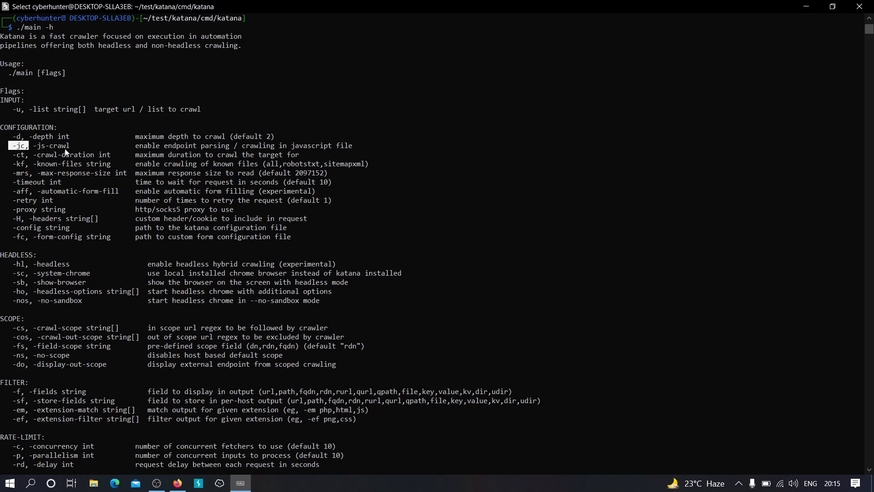
pyautogui.moveTo(162, 168)
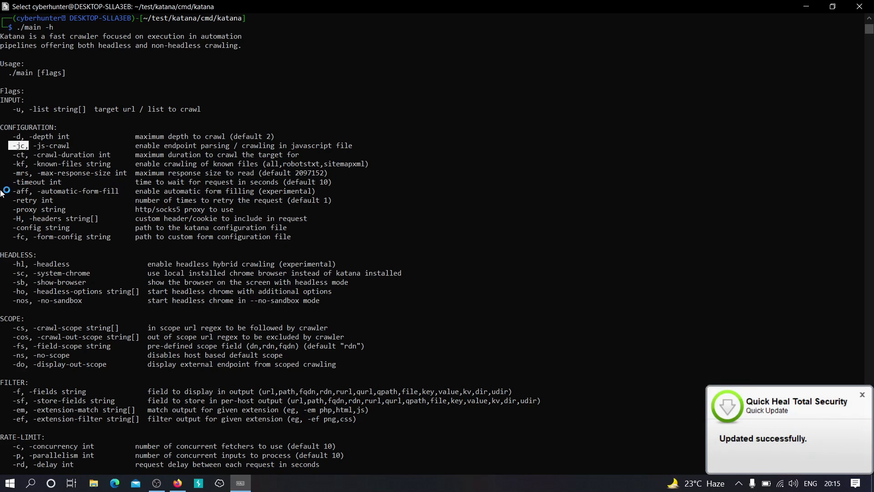
pyautogui.moveTo(27, 212)
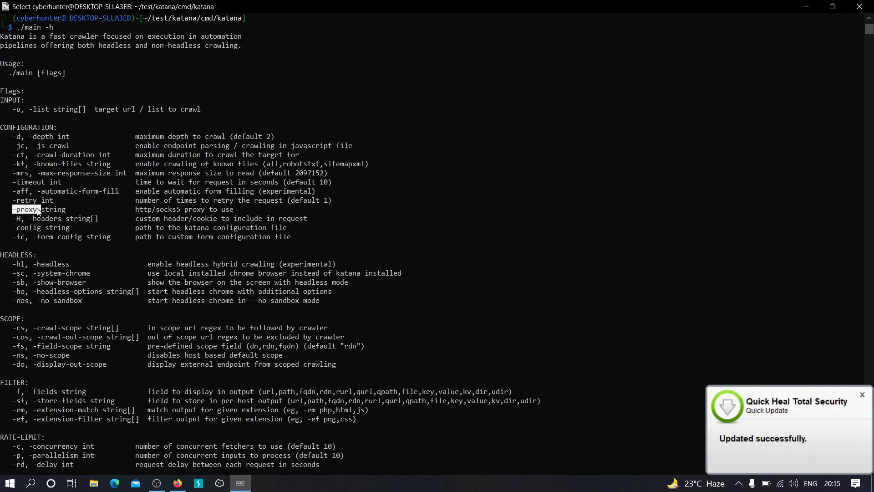
pyautogui.scroll(-3)
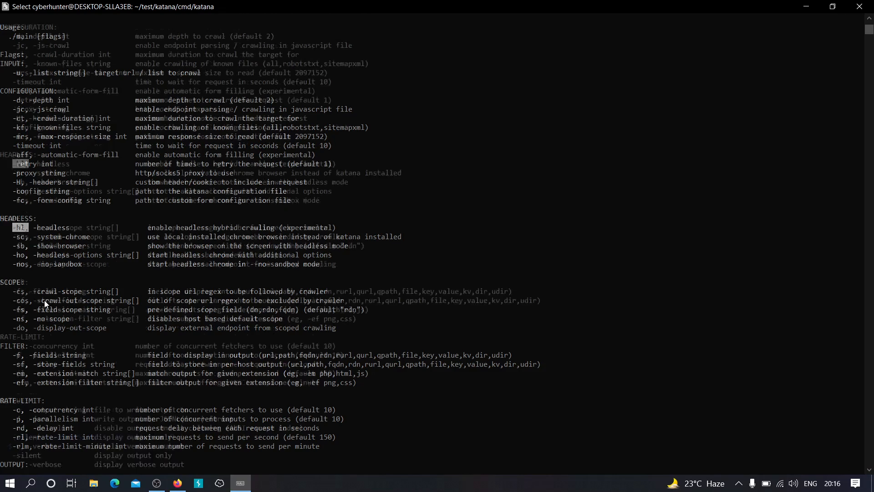
pyautogui.scroll(-3)
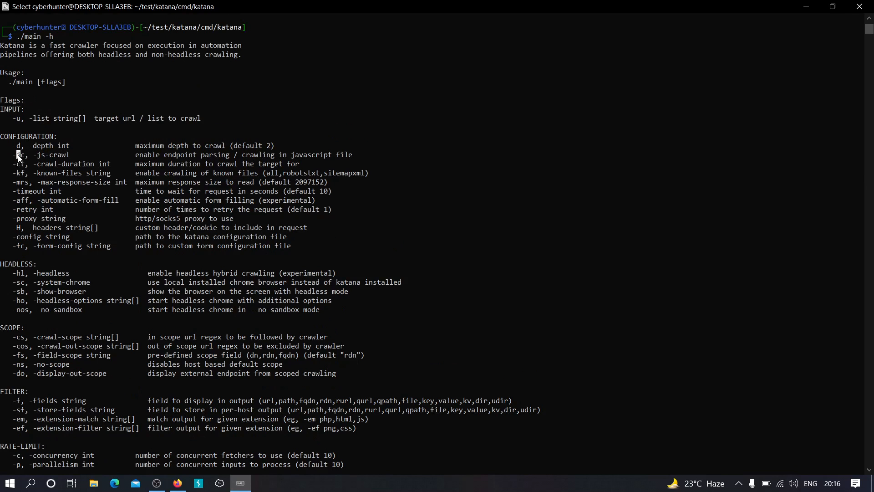
pyautogui.doubleClick(40, 154)
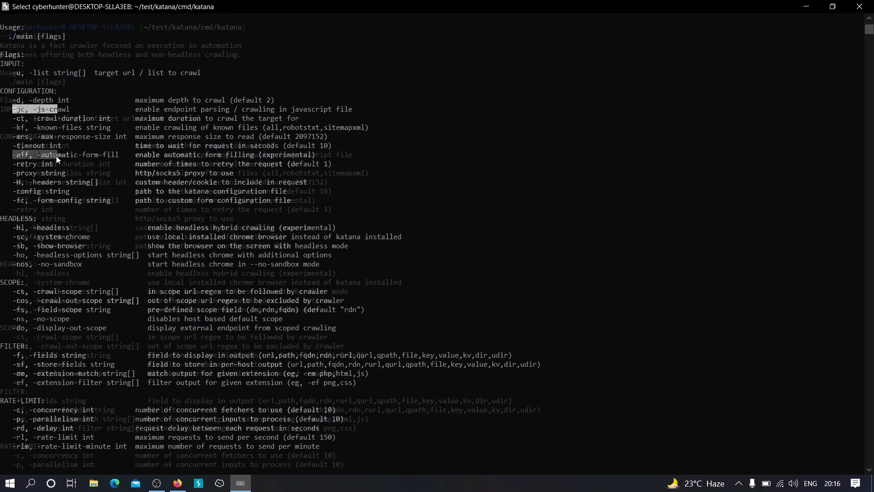
pyautogui.scroll(-3)
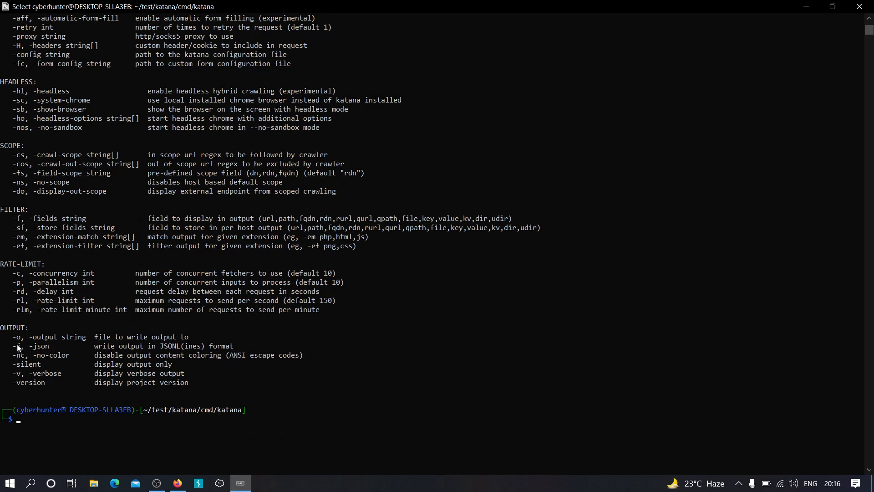
pyautogui.doubleClick(23, 337)
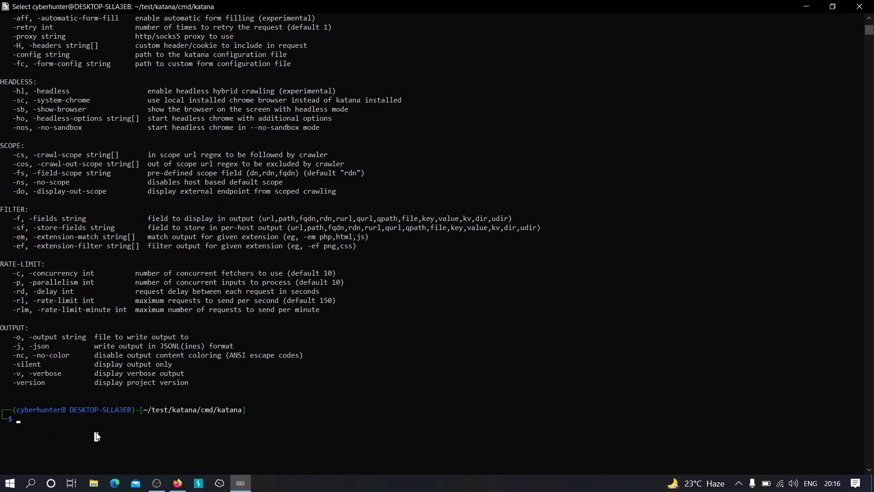
# List the folder, then run ./main -u hackerone.com -o hackerone.txt
pyautogui.write('ls')
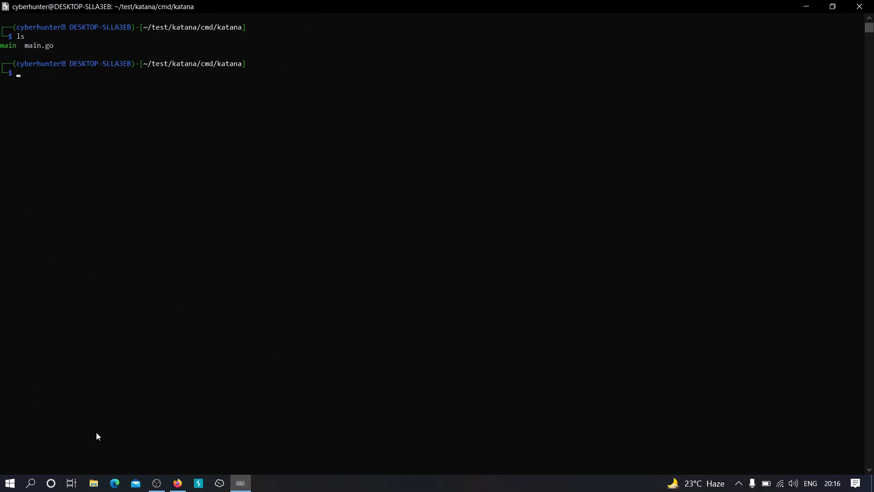
pyautogui.write('./main')
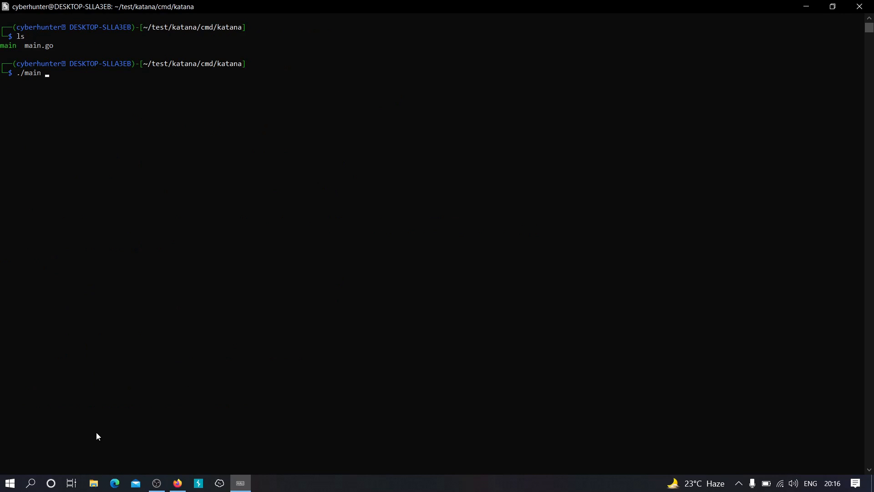
pyautogui.write('-u')
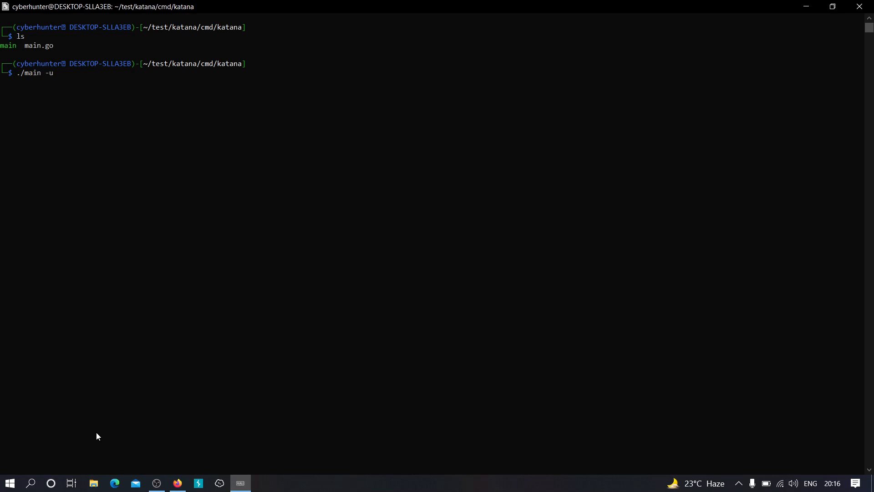
pyautogui.write('hackerone')
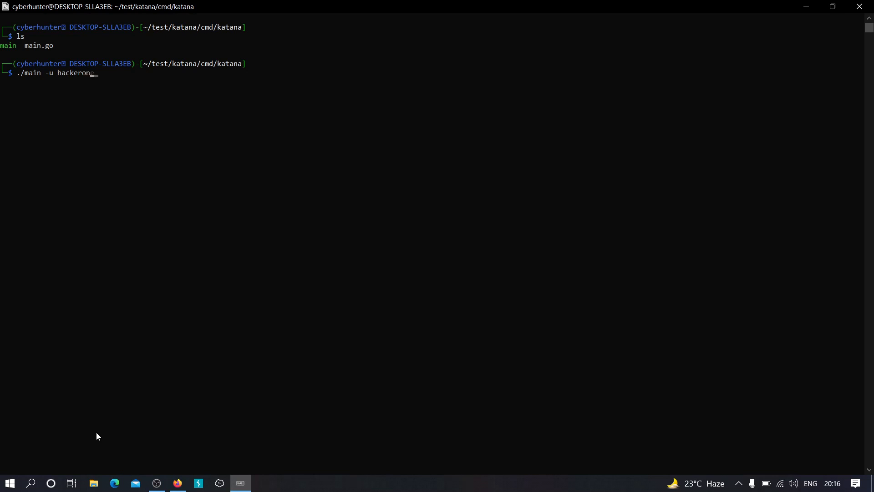
pyautogui.write('e.com')
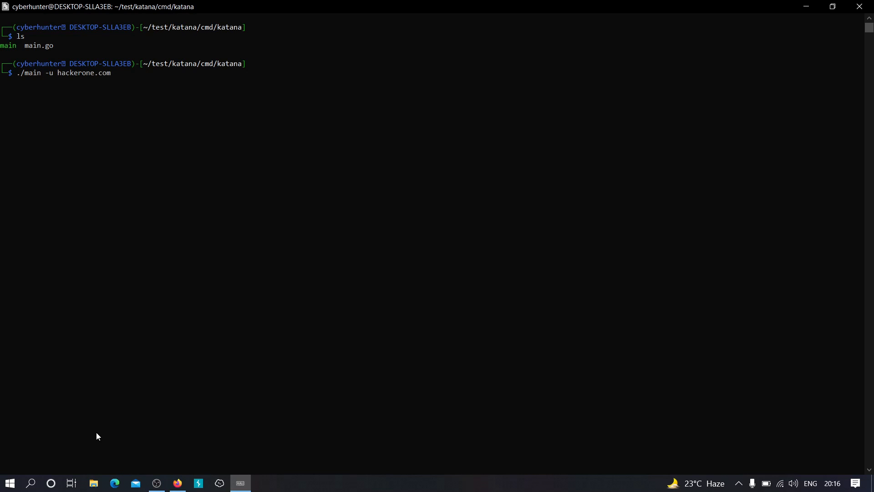
pyautogui.write('-o')
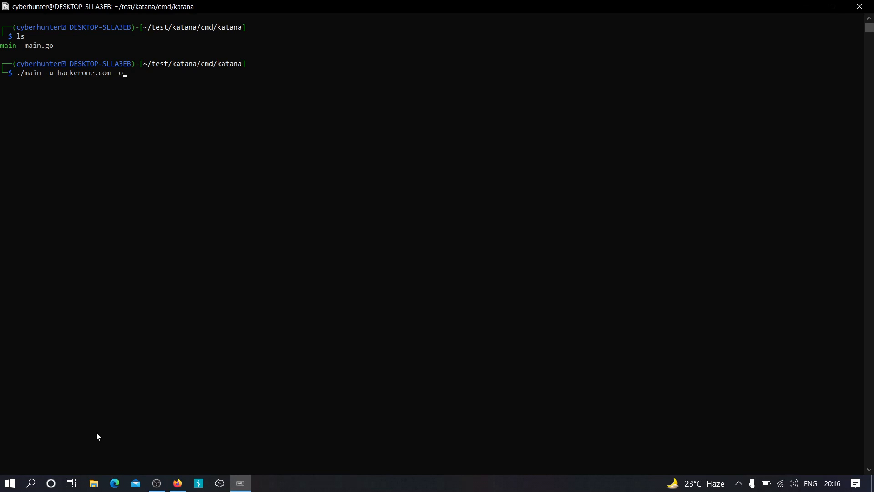
pyautogui.write('hacker')
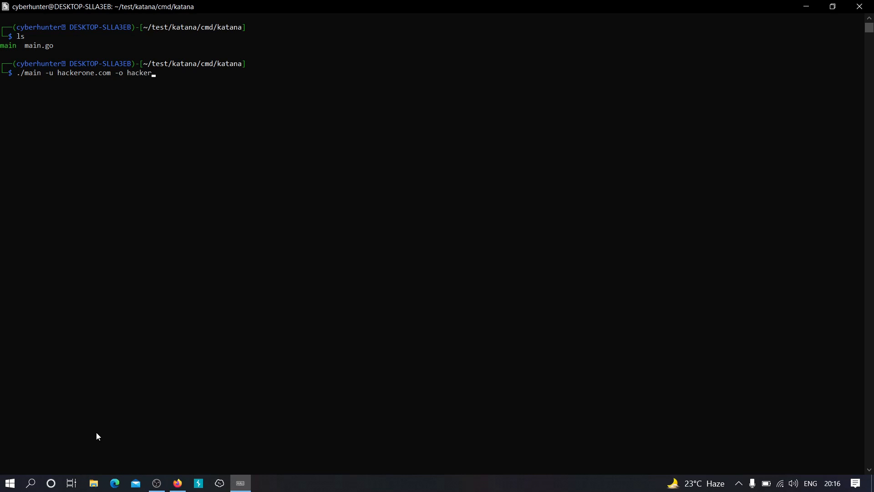
pyautogui.write('one.txt')
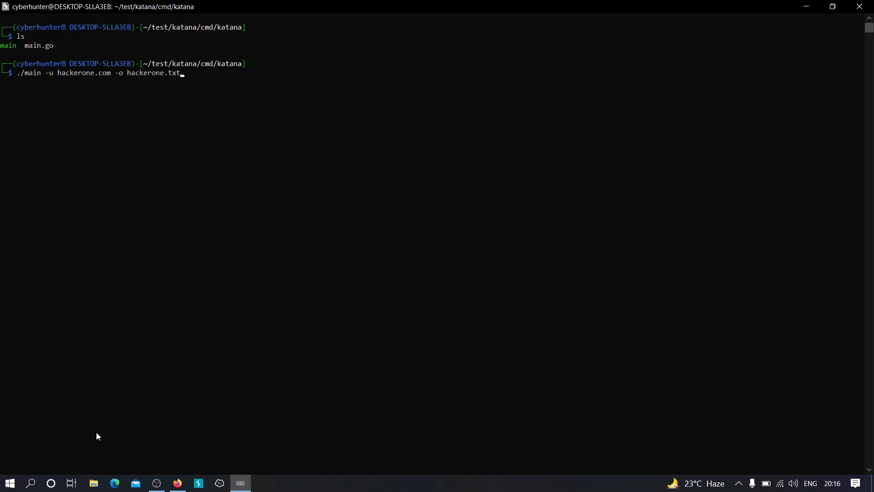
pyautogui.press('Return')
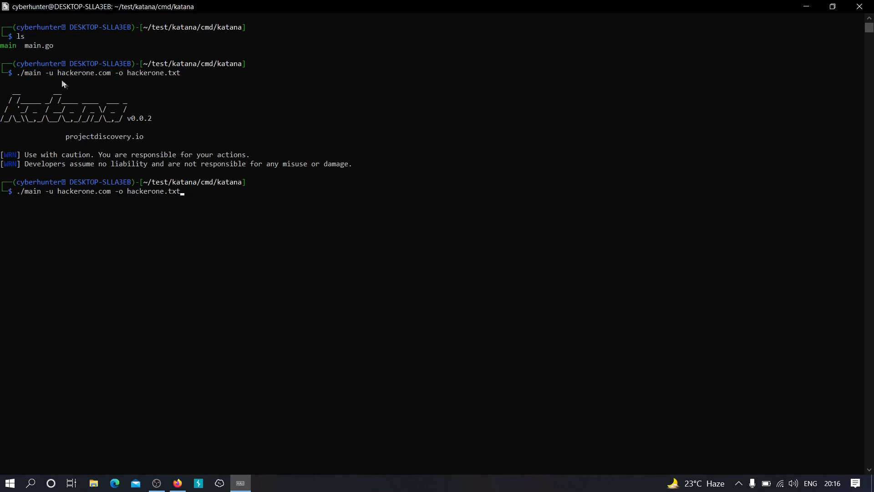
pyautogui.doubleClick(84, 73)
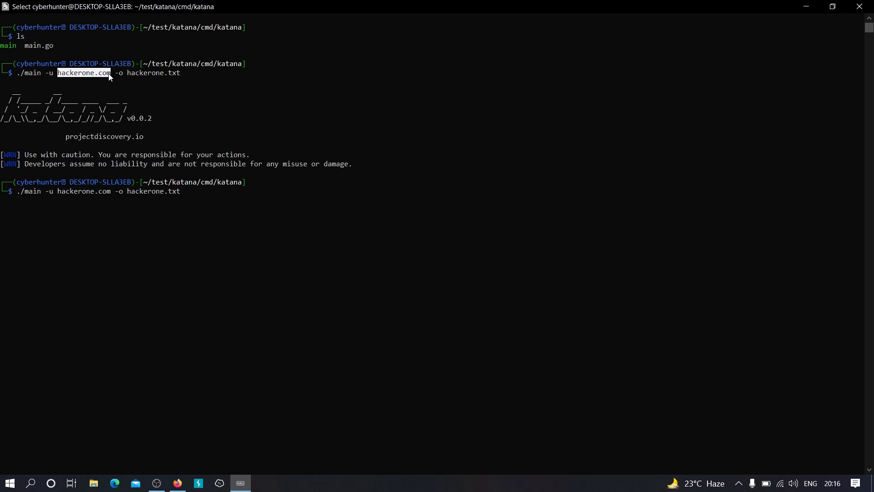
pyautogui.click(109, 73)
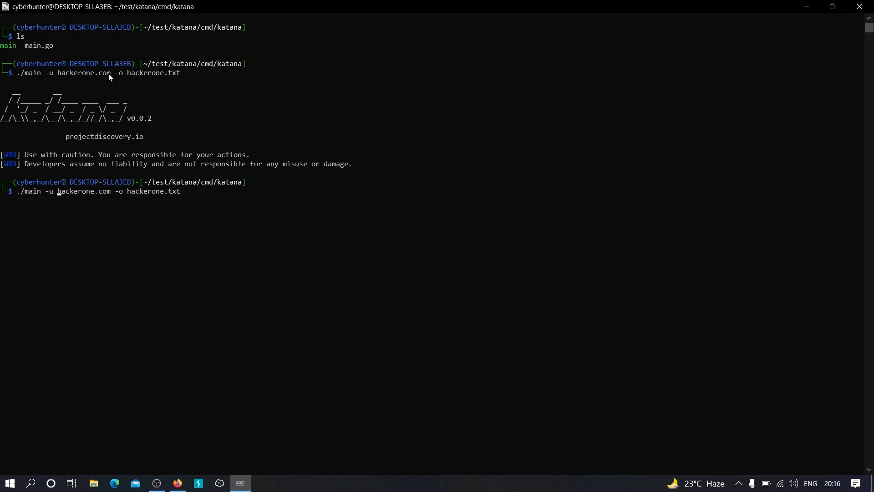
pyautogui.write('https://')
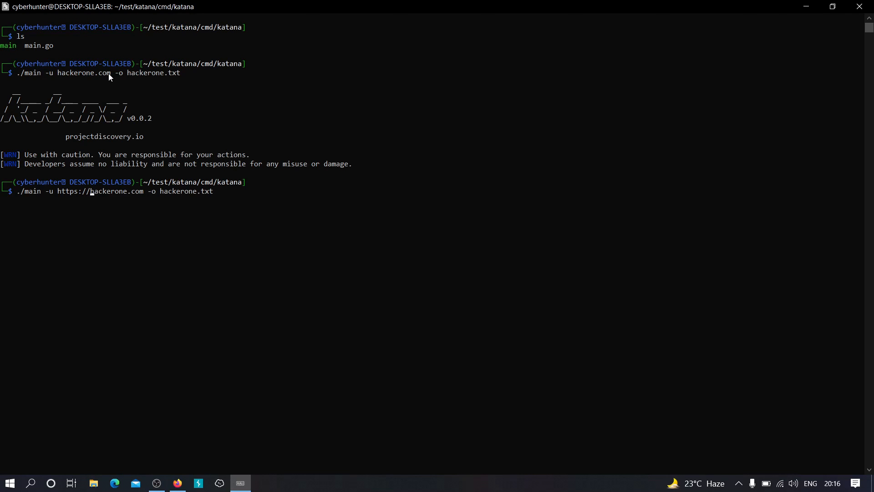
pyautogui.press('Return')
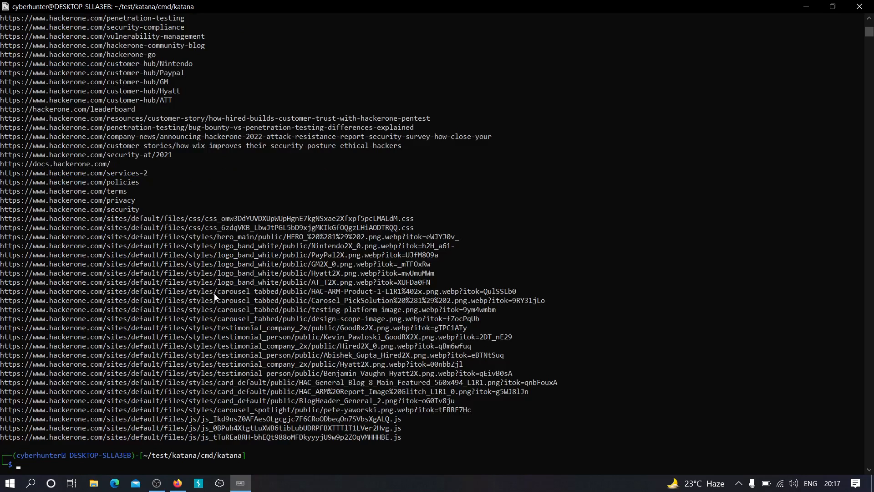
pyautogui.scroll(3)
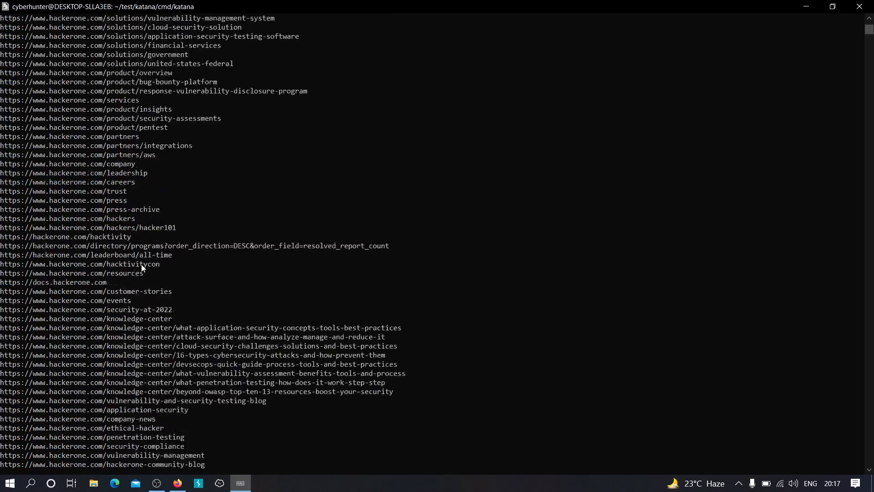
pyautogui.scroll(-3)
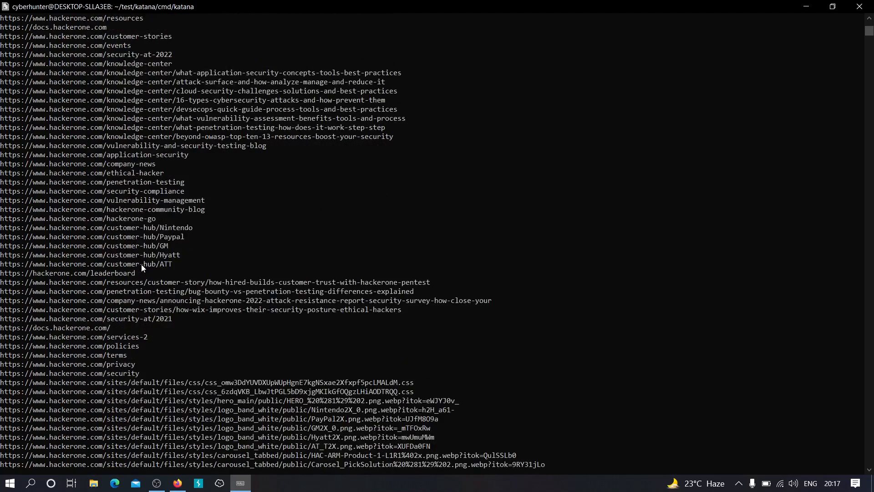
pyautogui.scroll(-3)
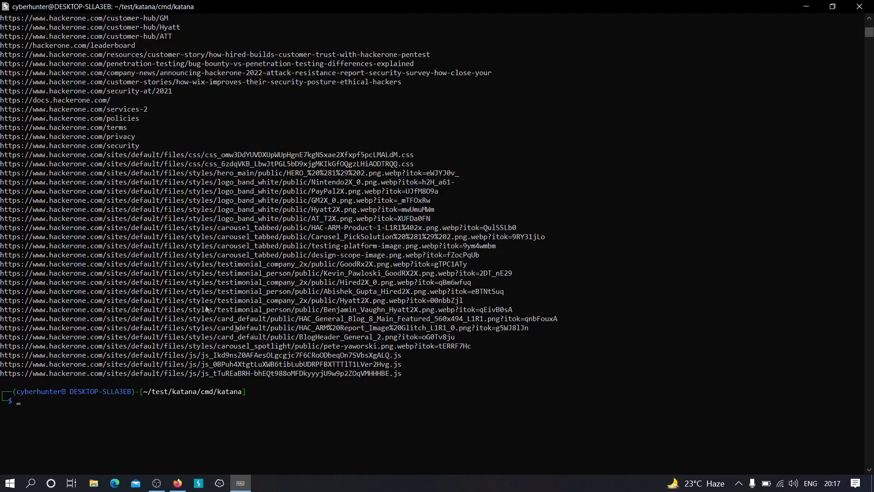
pyautogui.scroll(3)
pyautogui.write('./main -u https://hackerone.com -o hackerone.txt')
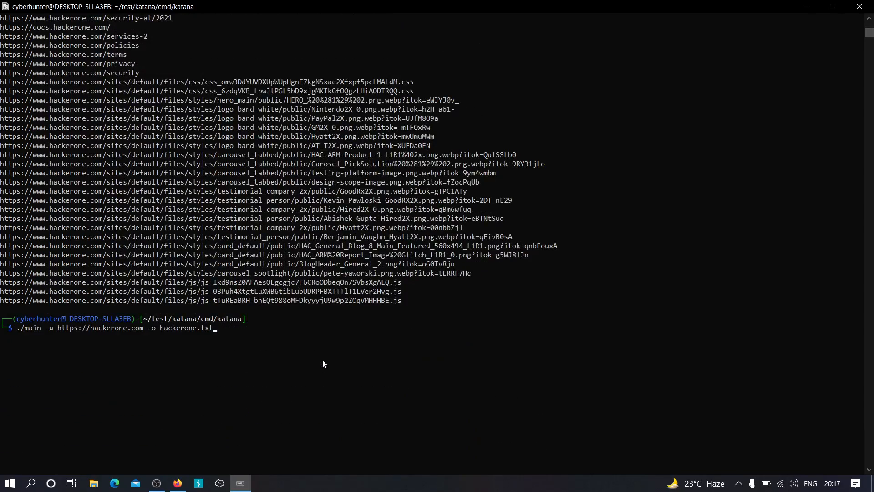
pyautogui.write('-jc')
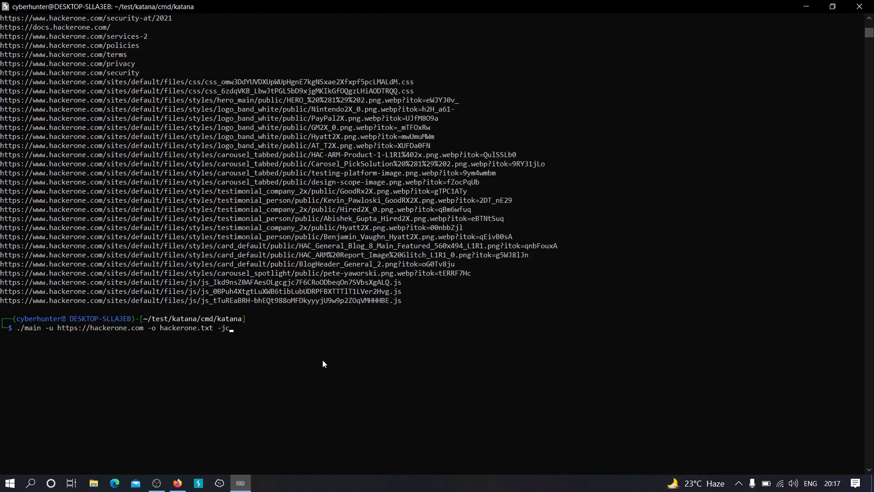
pyautogui.press('Return')
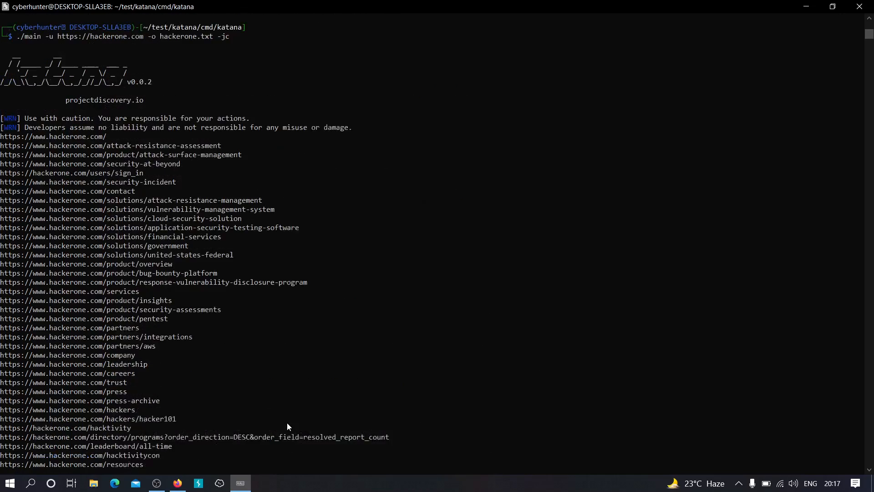
pyautogui.scroll(-3)
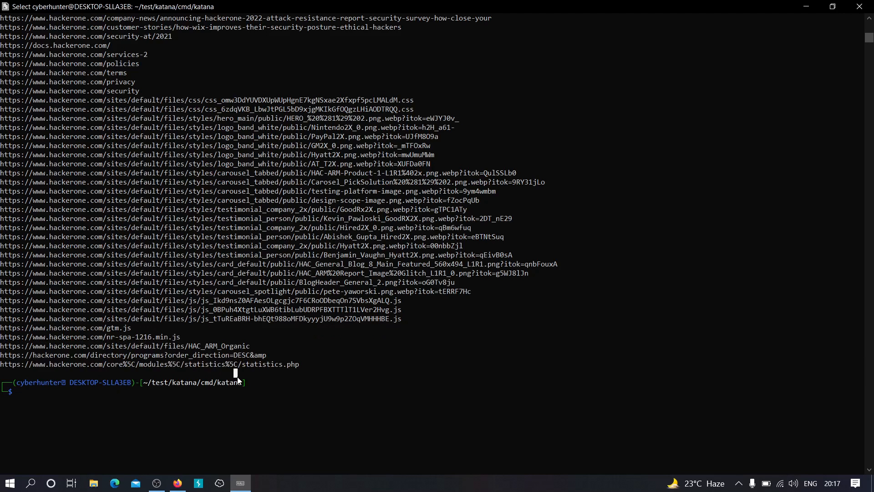
pyautogui.write('./main -u https://hackerone.com -o hackerone.txt -jc -d')
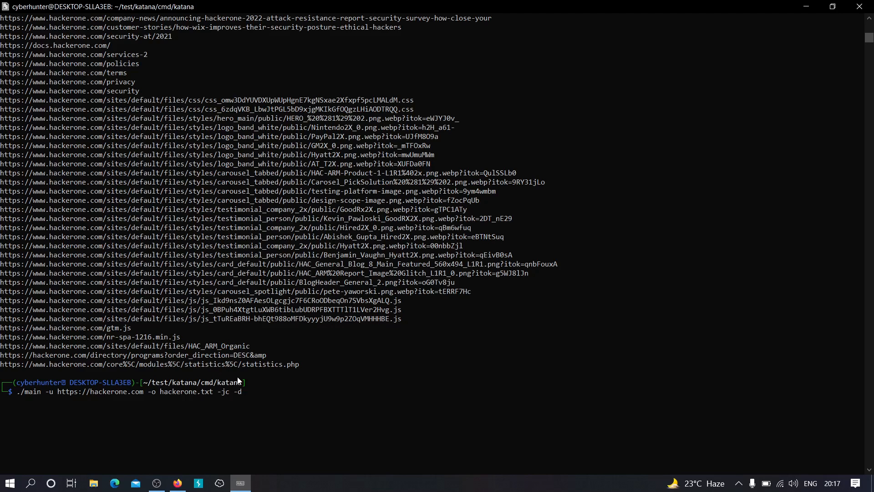
# Run the crawl with -d 4, watch the URLs stream, then stop it with Ctrl+C
pyautogui.write('4')
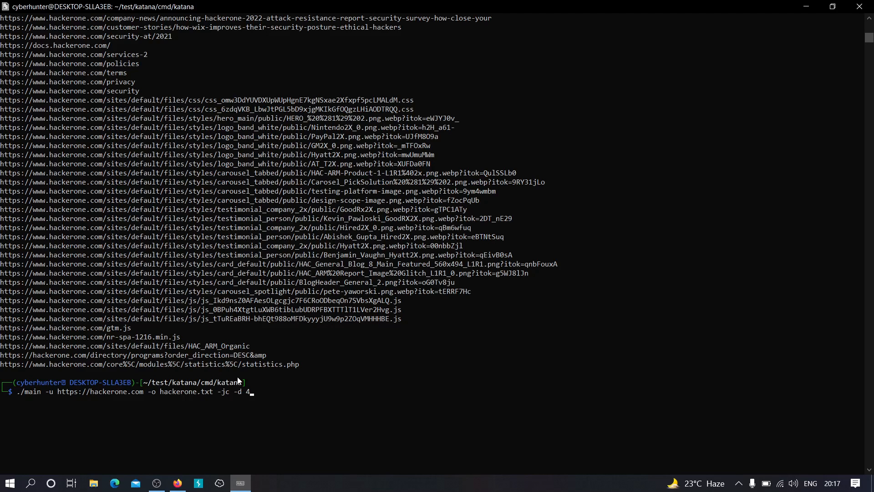
pyautogui.press('Return')
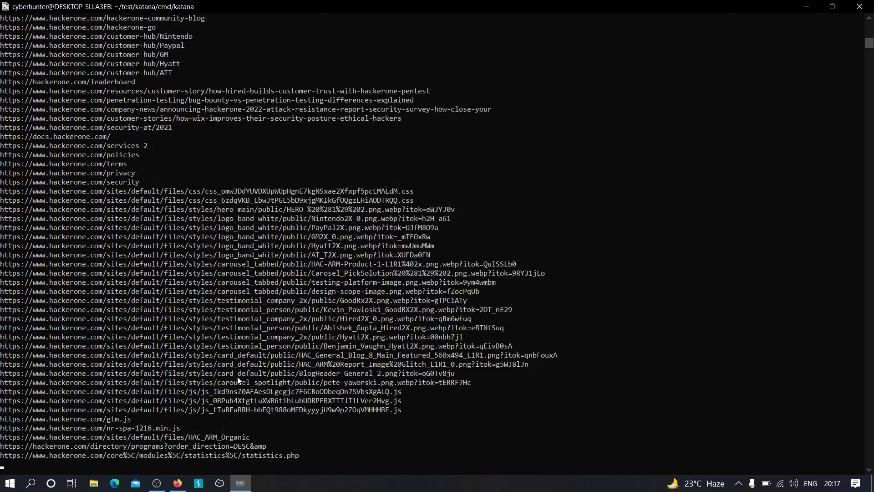
pyautogui.scroll(-3)
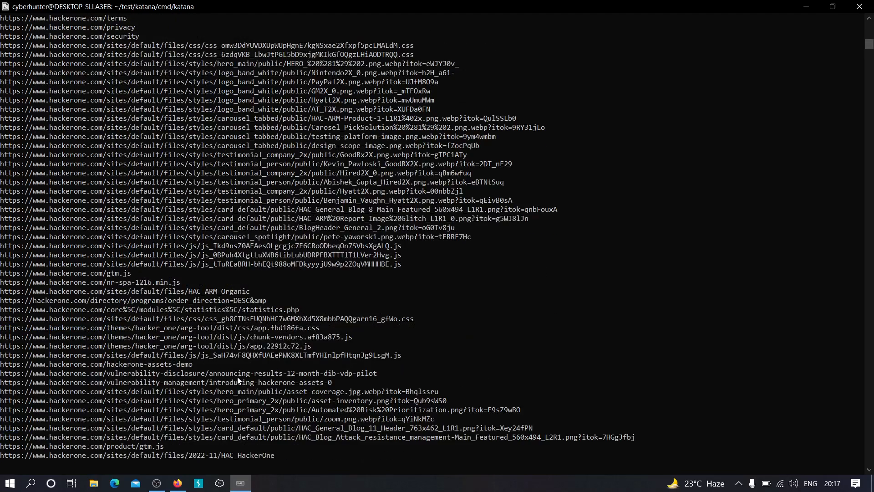
pyautogui.scroll(-3)
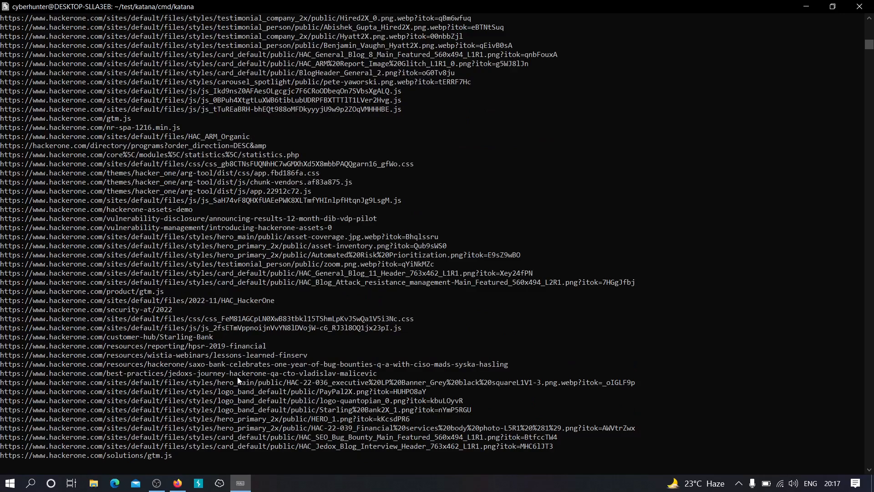
pyautogui.scroll(-3)
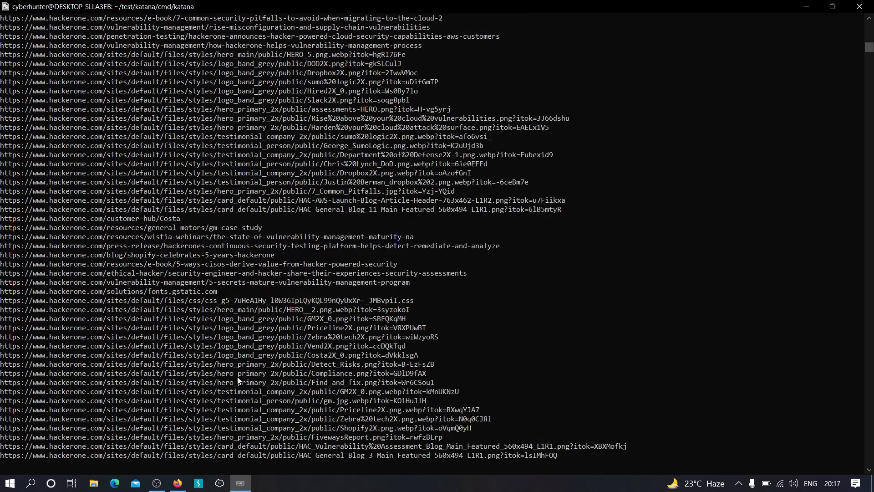
pyautogui.scroll(-3)
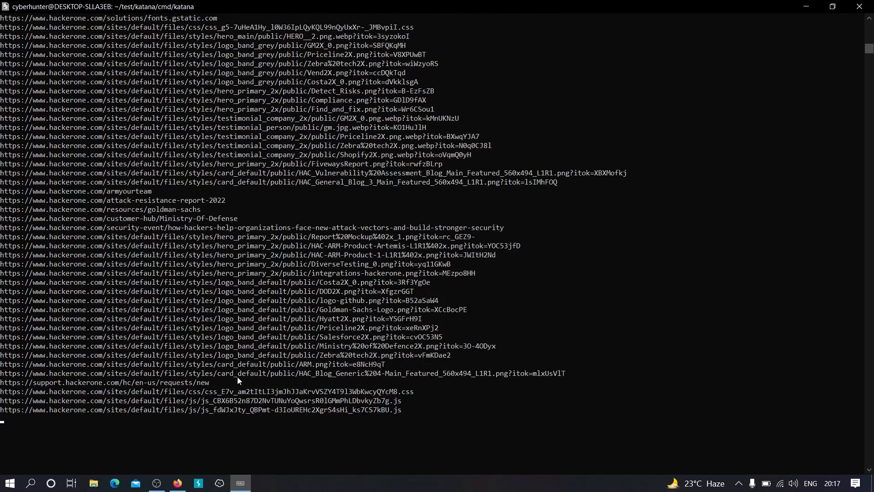
pyautogui.scroll(-3)
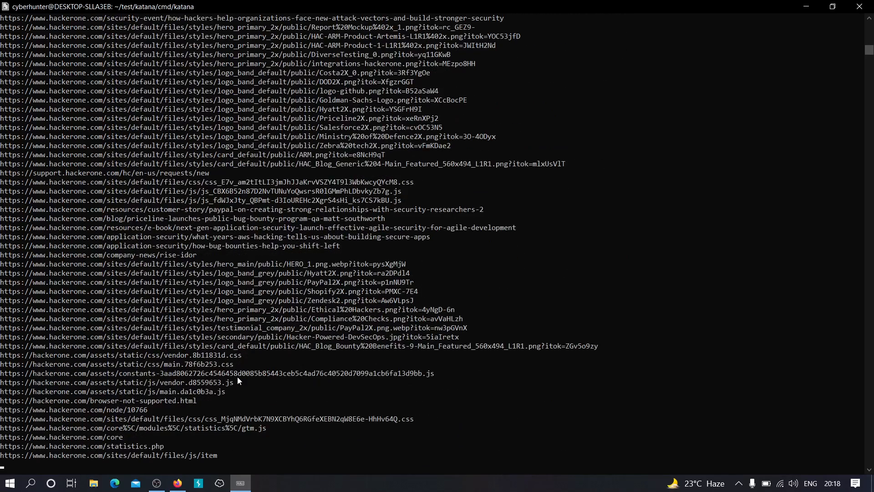
pyautogui.scroll(-3)
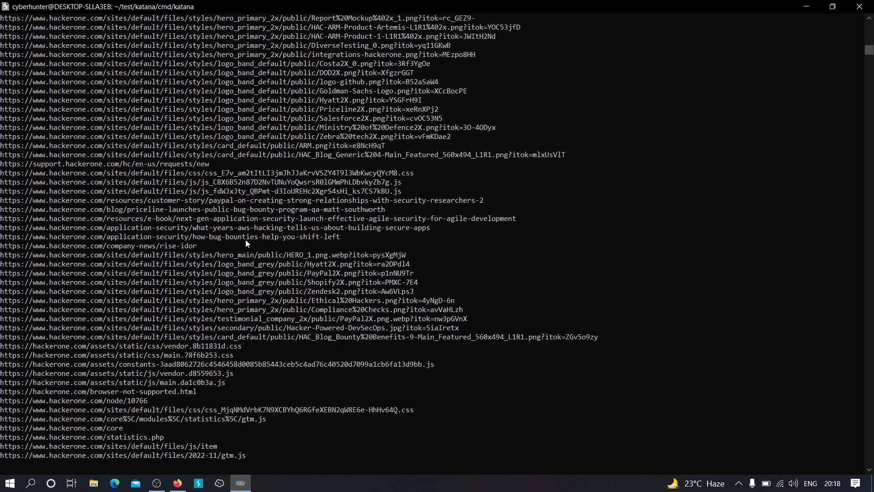
pyautogui.scroll(-3)
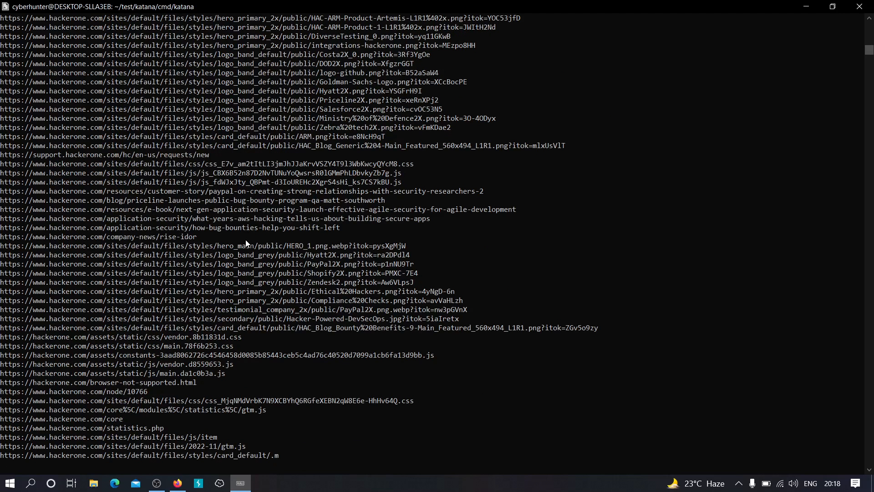
pyautogui.press('ctrl+c')
pyautogui.write('ls')
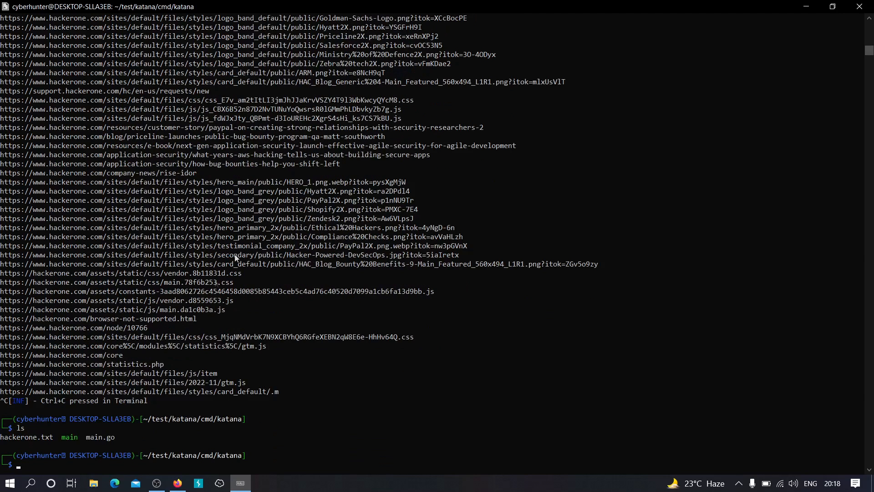
# Print hackerone.txt with cat and scroll through the saved hackerone.com URLs
pyautogui.doubleClick(16, 437)
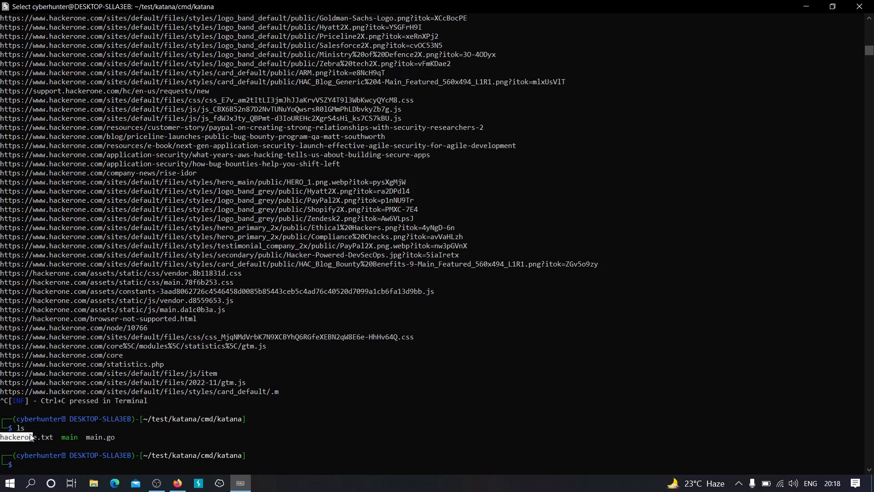
pyautogui.write('cat ha')
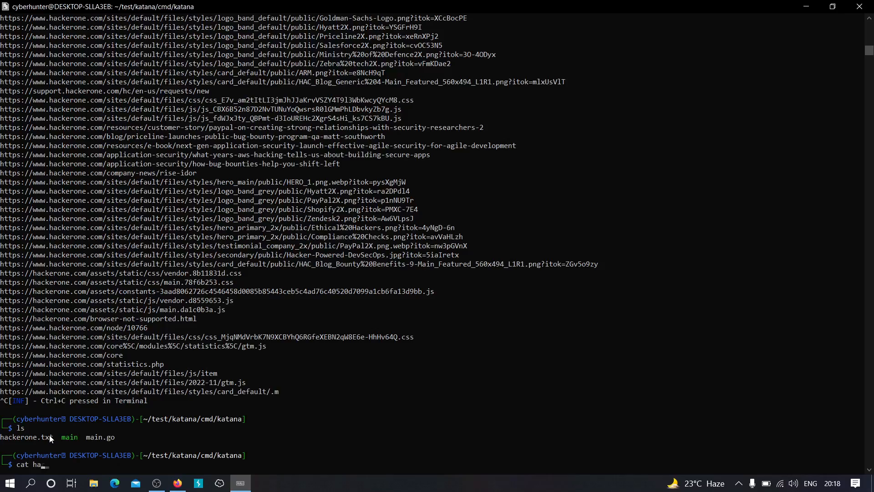
pyautogui.press('Return')
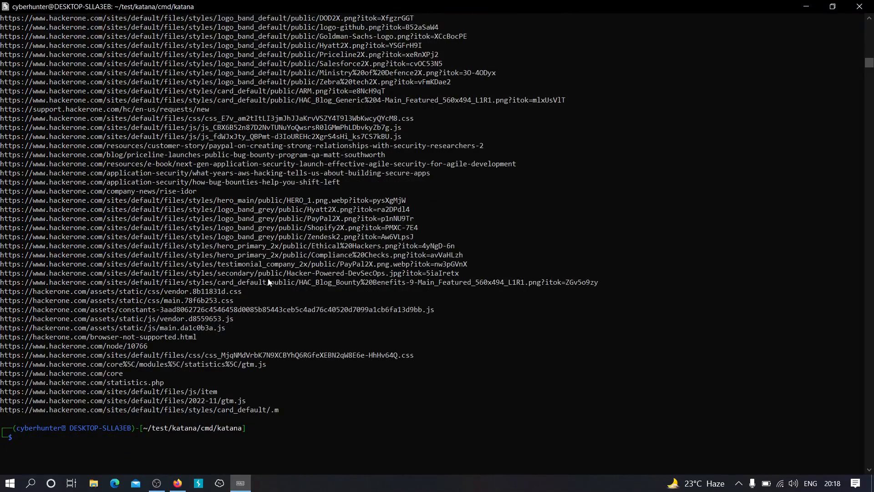
pyautogui.scroll(-3)
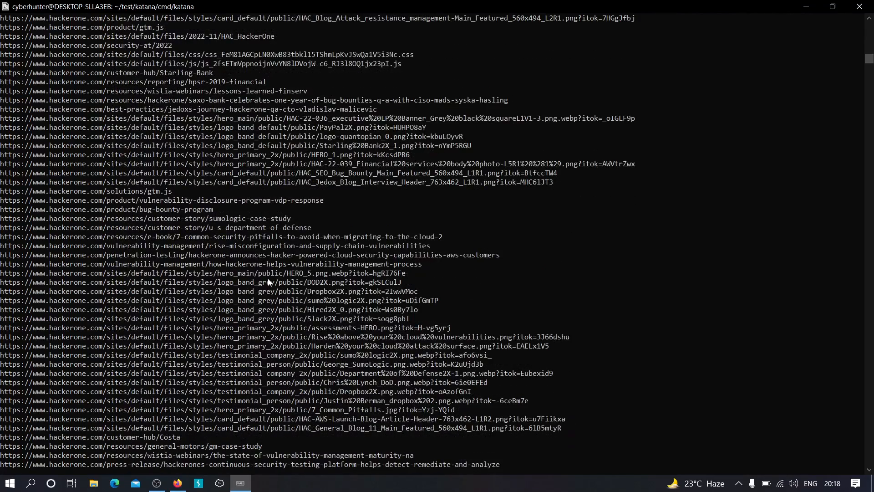
pyautogui.scroll(-3)
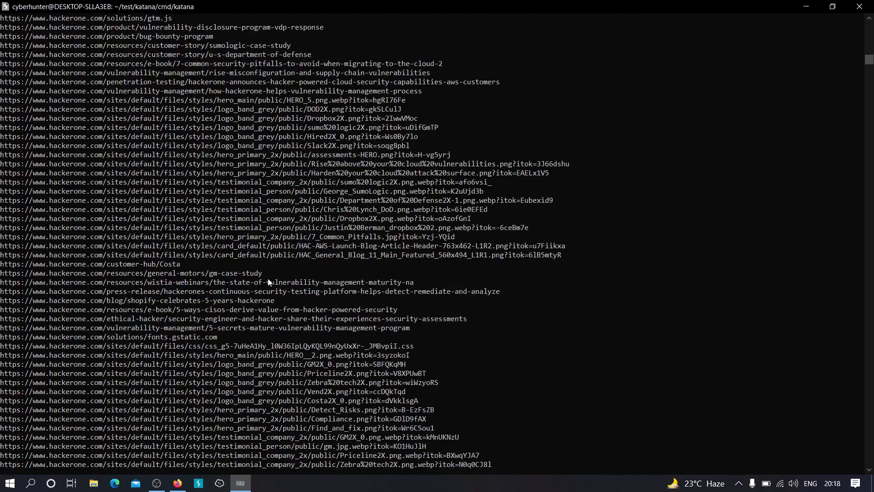
pyautogui.scroll(-3)
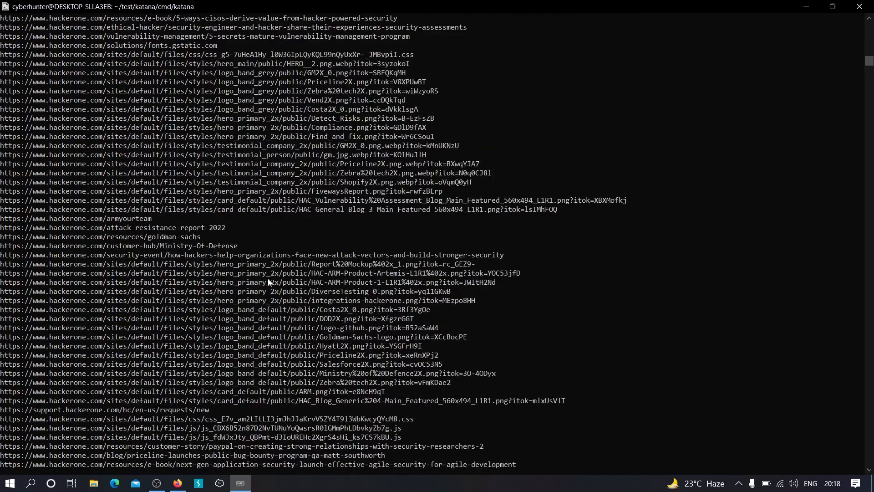
pyautogui.scroll(-3)
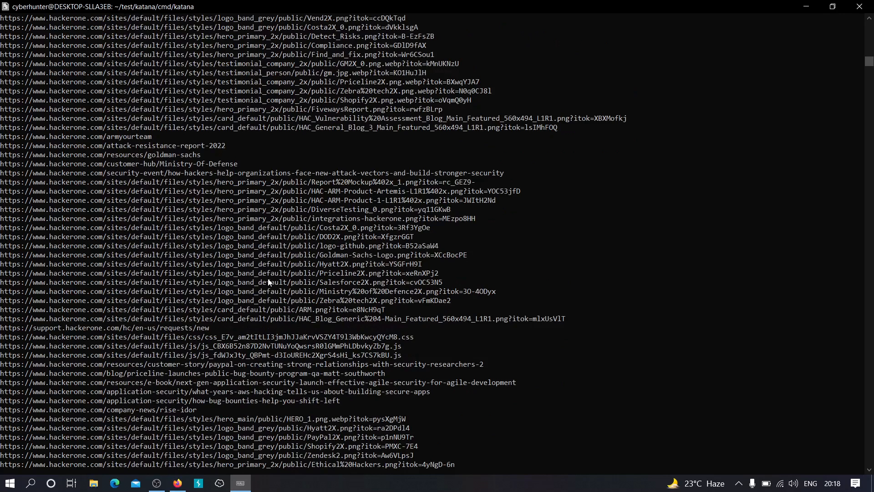